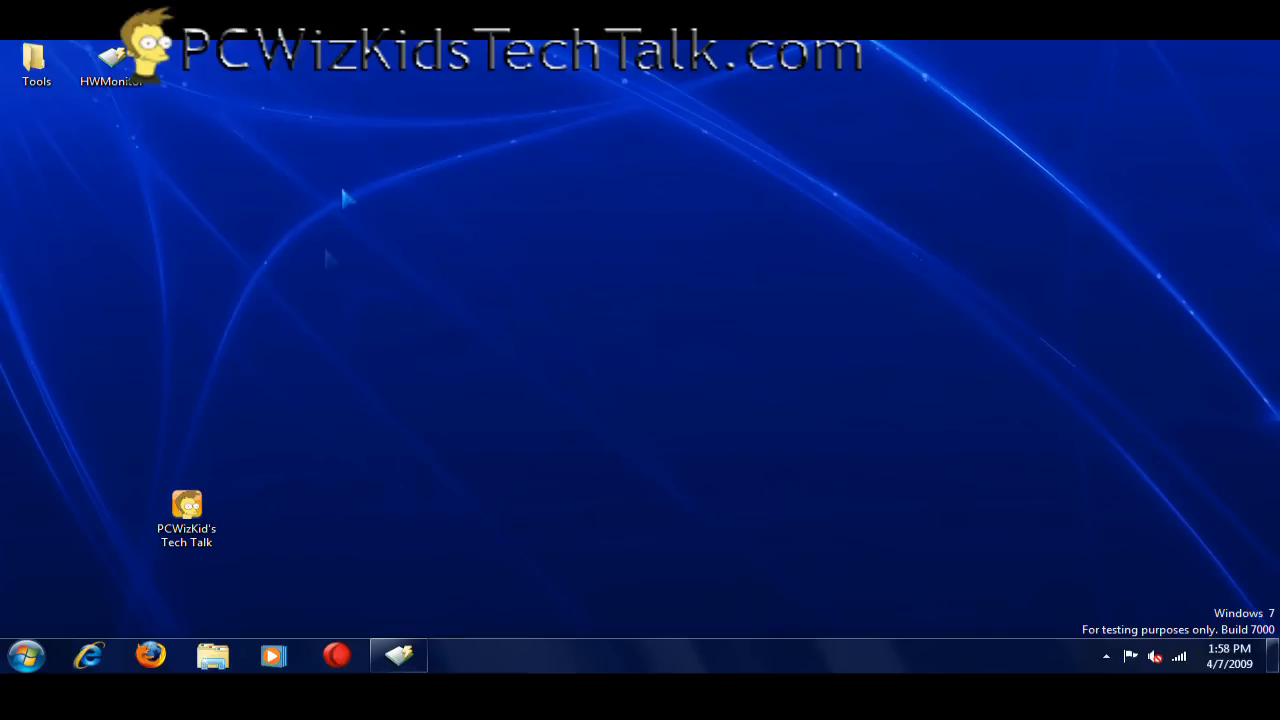
mouse_move(176, 450)
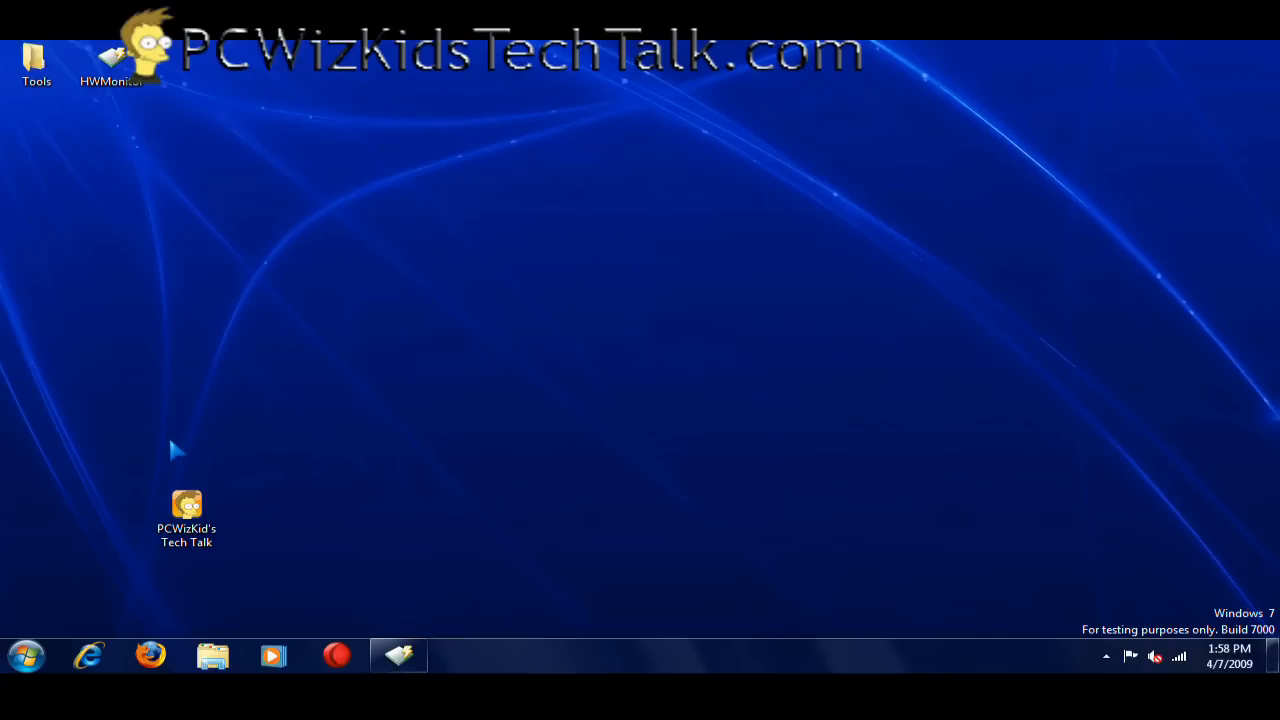
Move the last pinned taskbar program to sit right after Windows Explorer
click(186, 516)
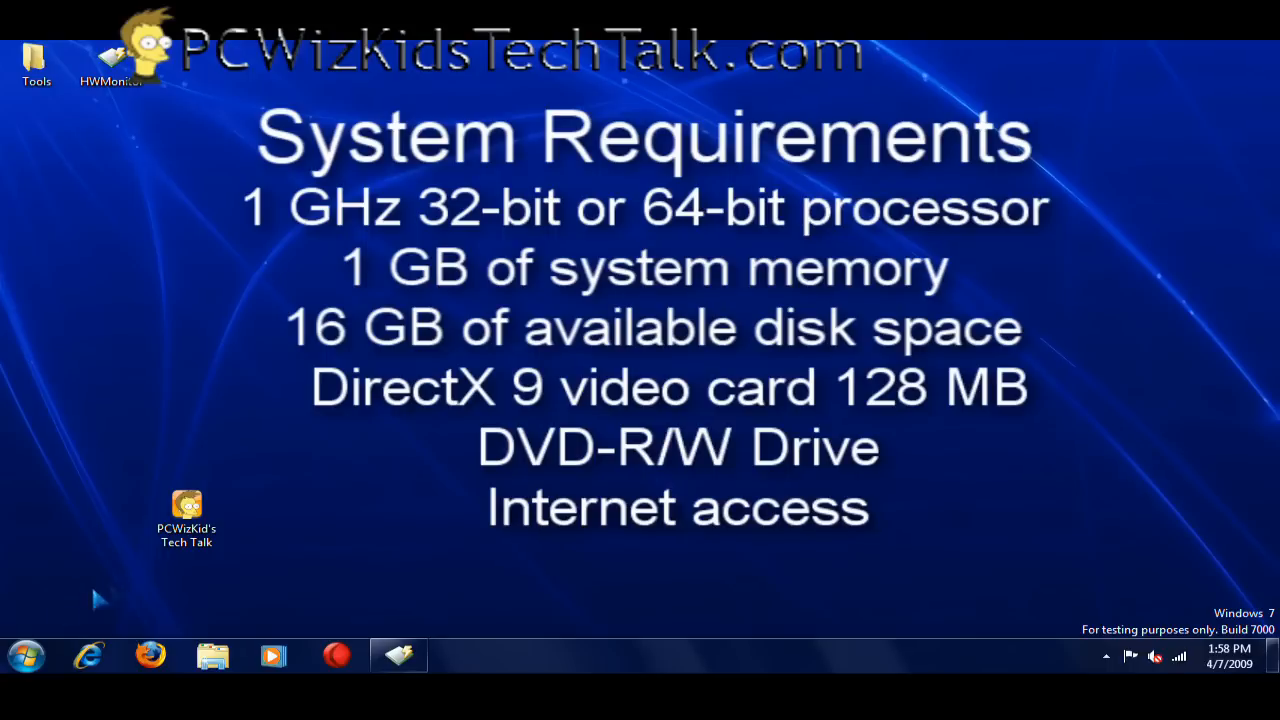
mouse_move(118, 624)
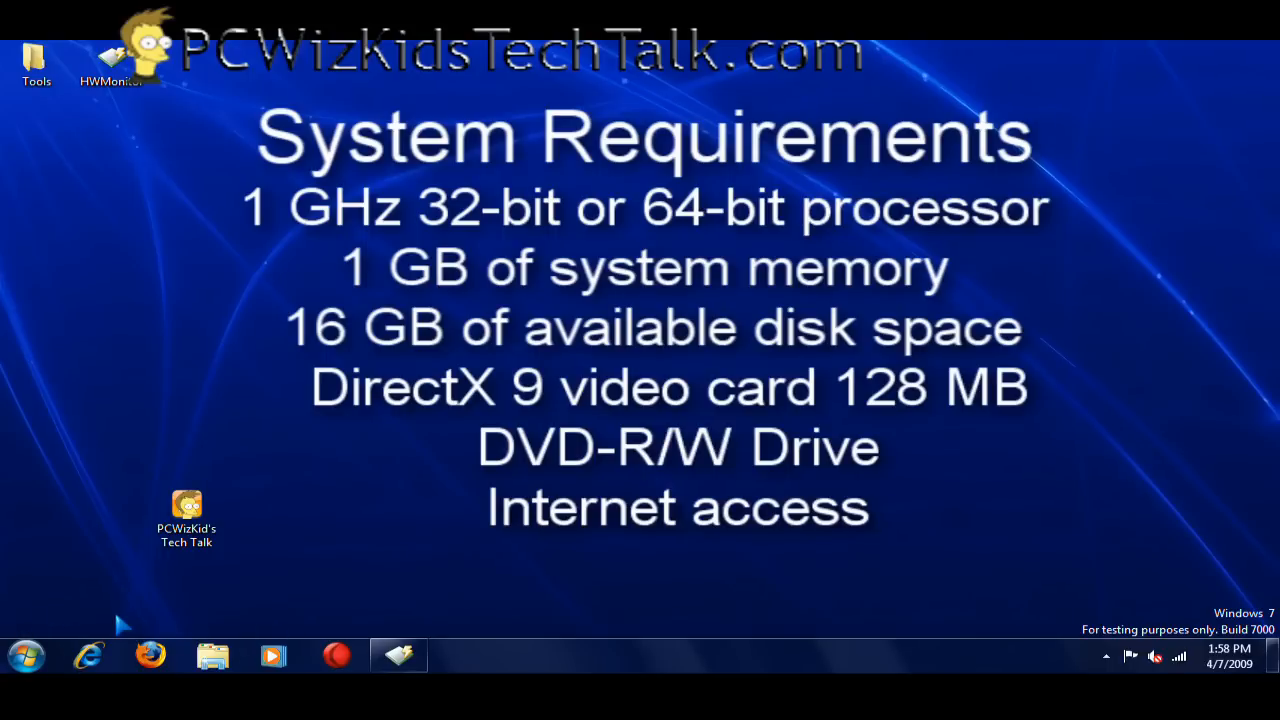
mouse_move(1176, 570)
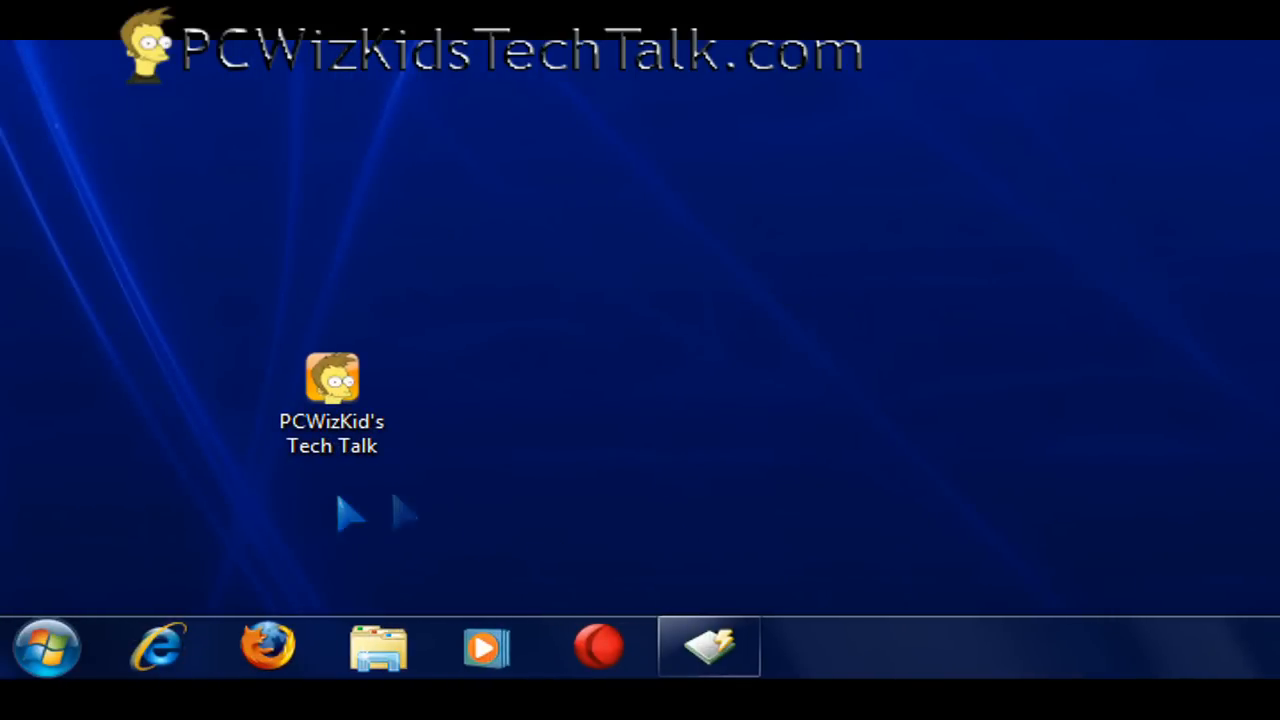
mouse_move(376, 516)
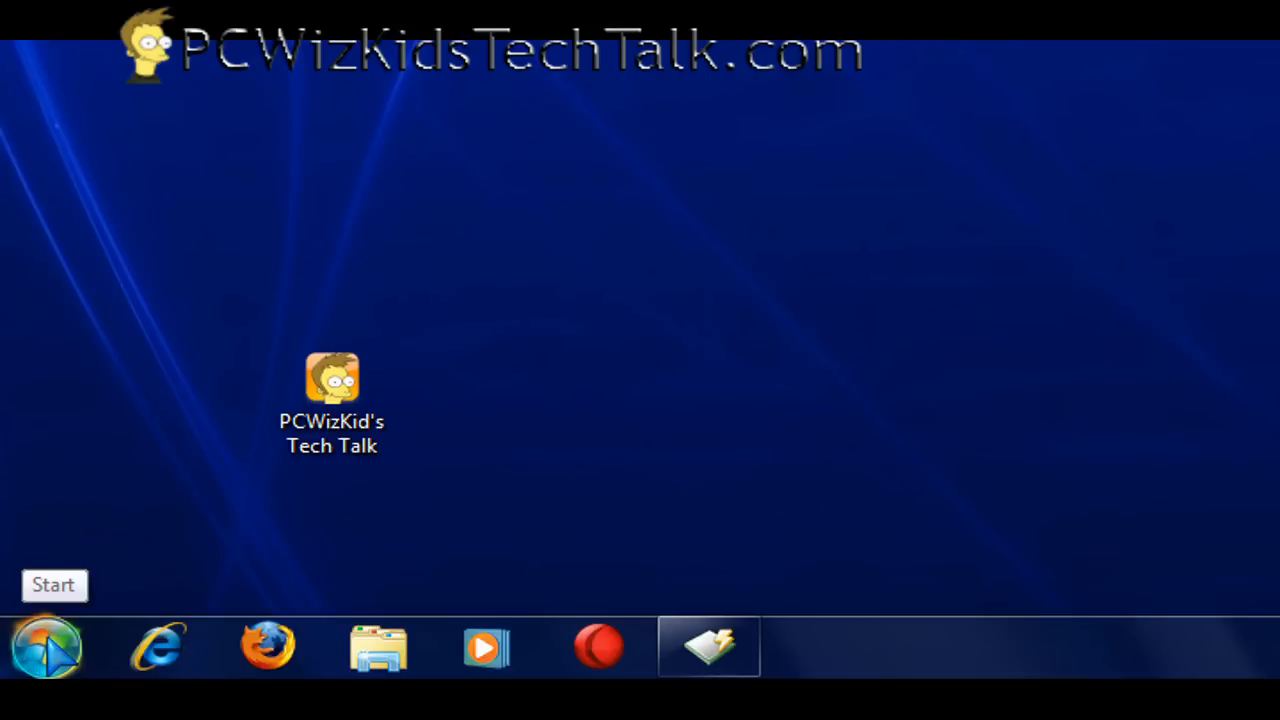
mouse_move(180, 588)
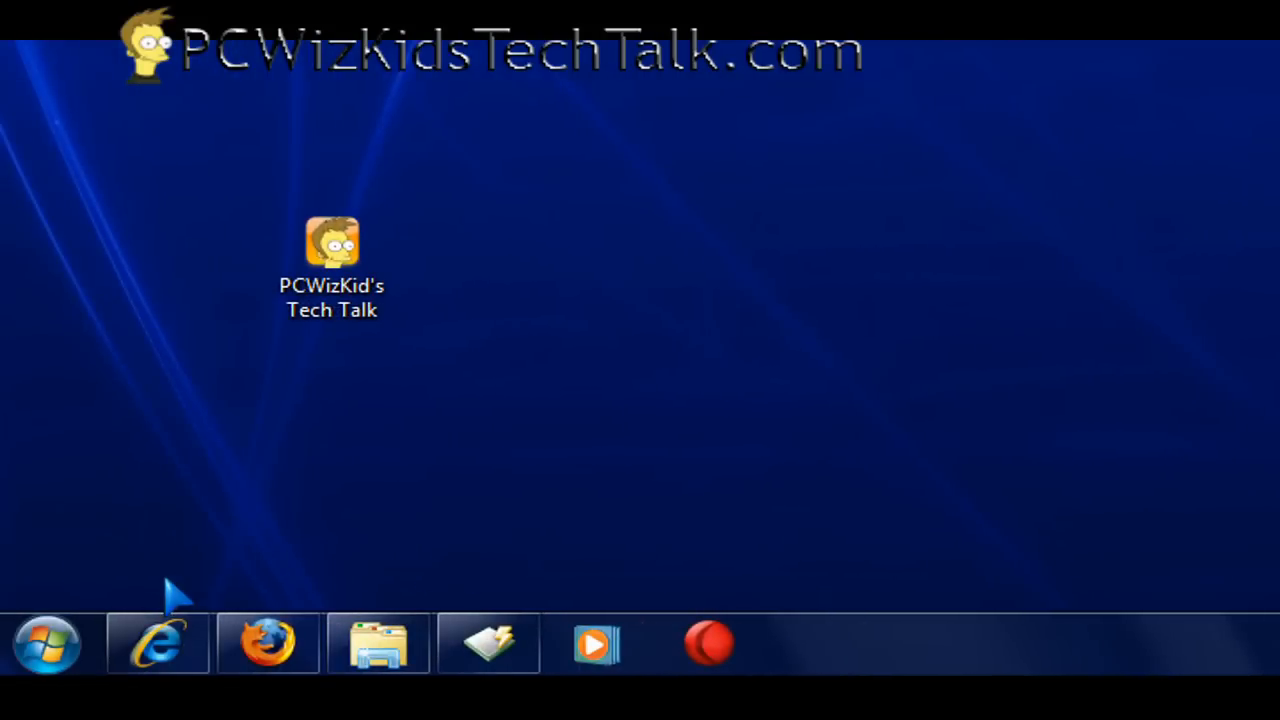
mouse_move(100, 576)
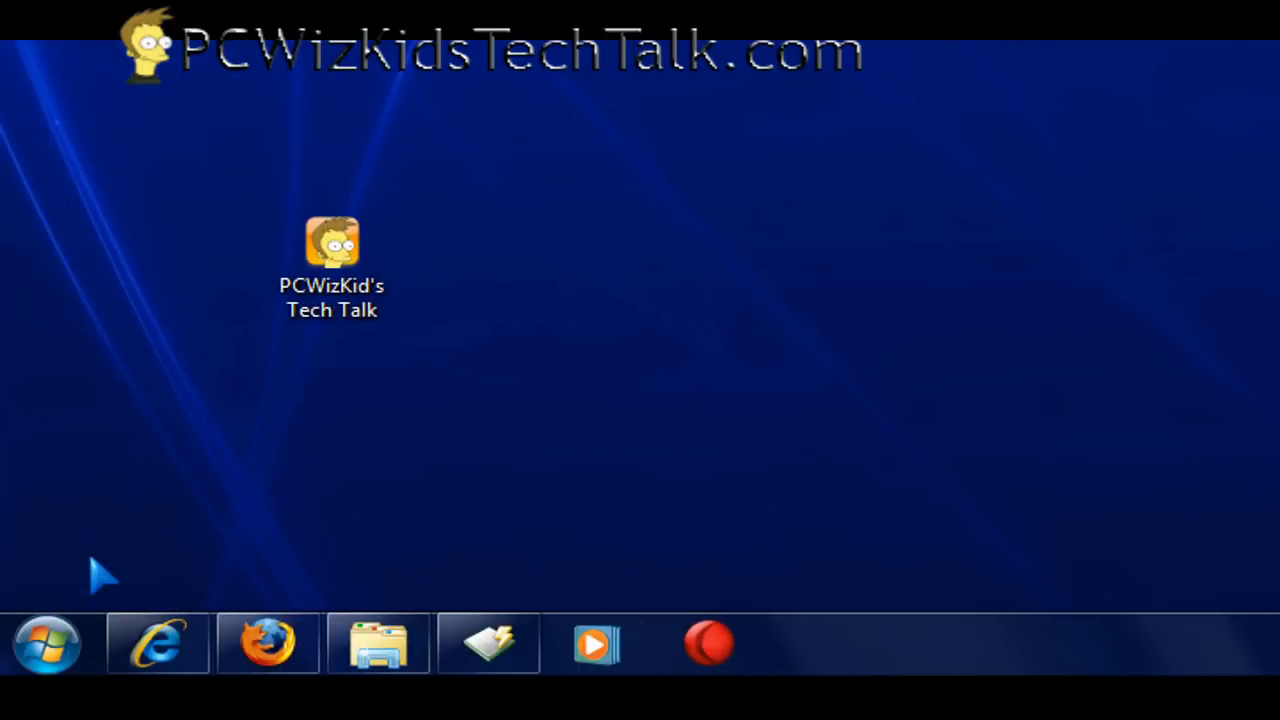
mouse_move(144, 596)
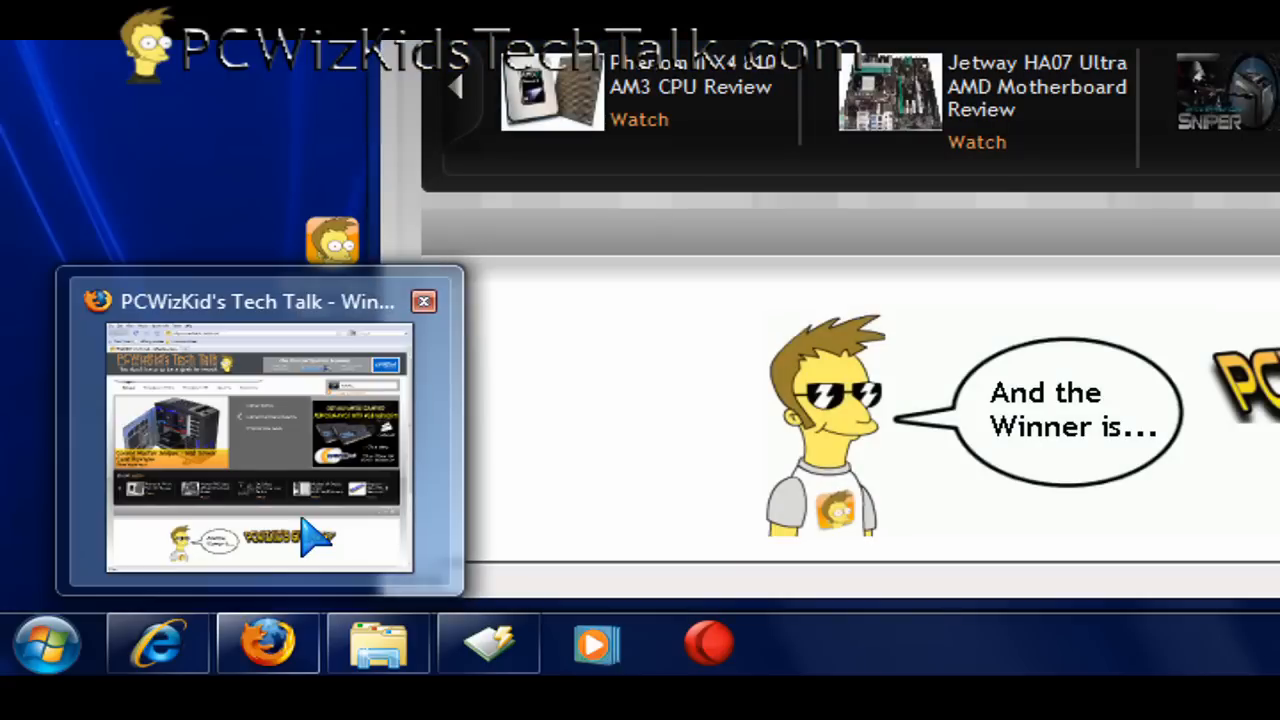
mouse_move(436, 520)
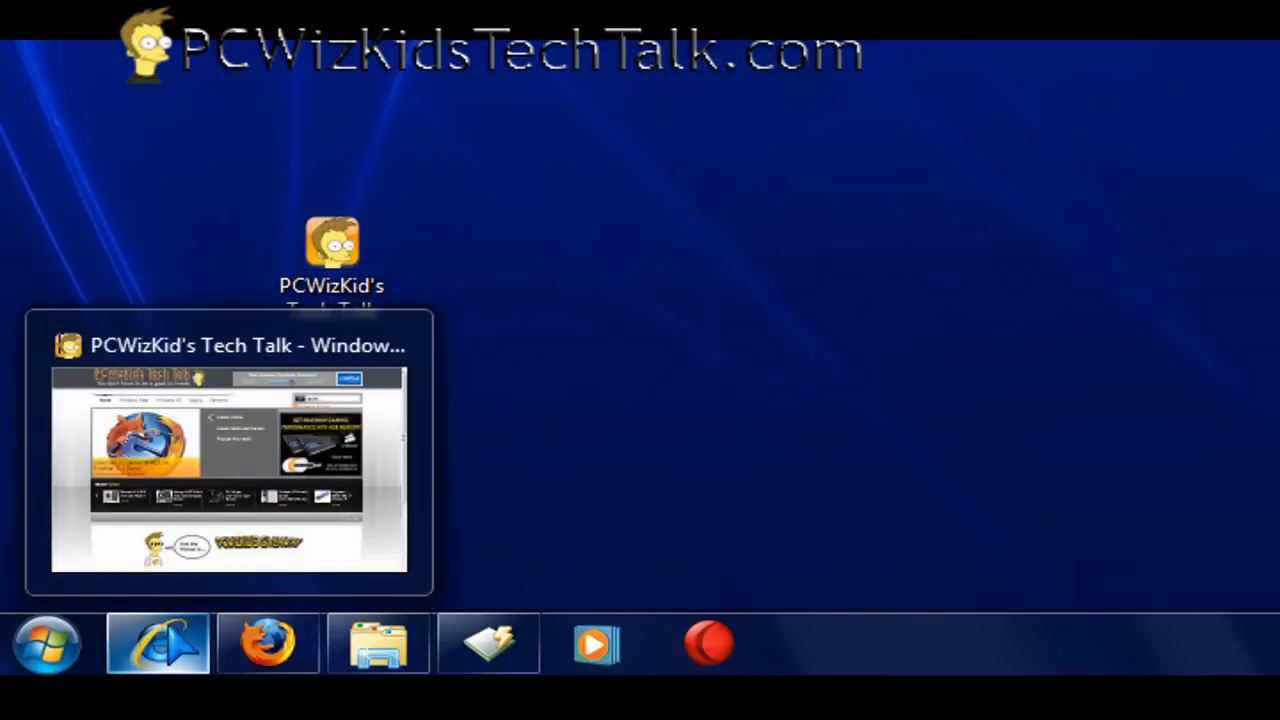
mouse_move(476, 504)
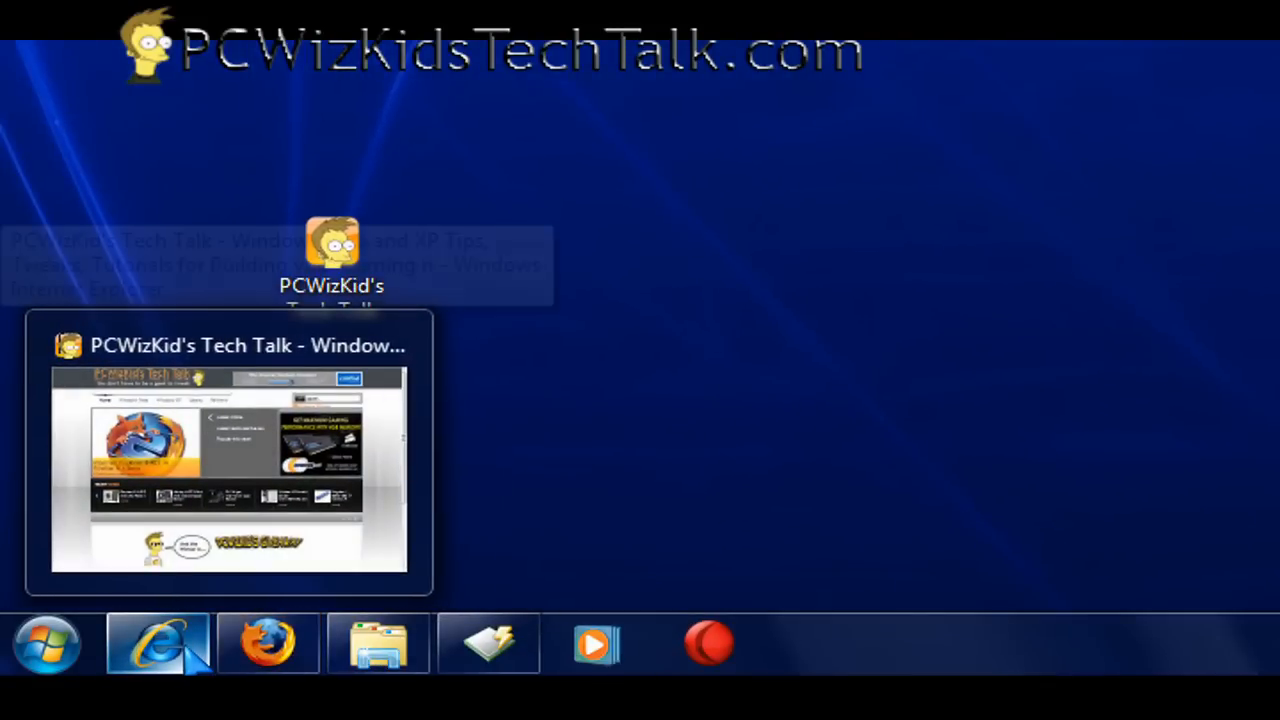
mouse_move(476, 560)
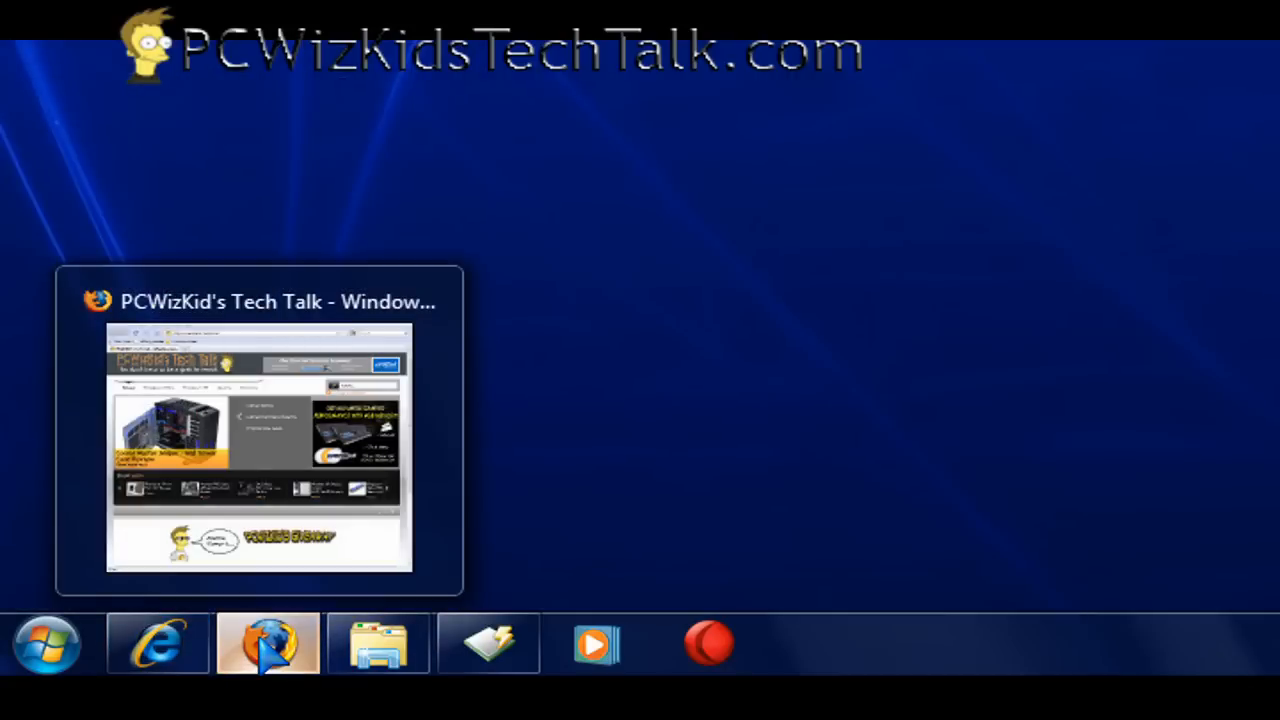
right_click(268, 644)
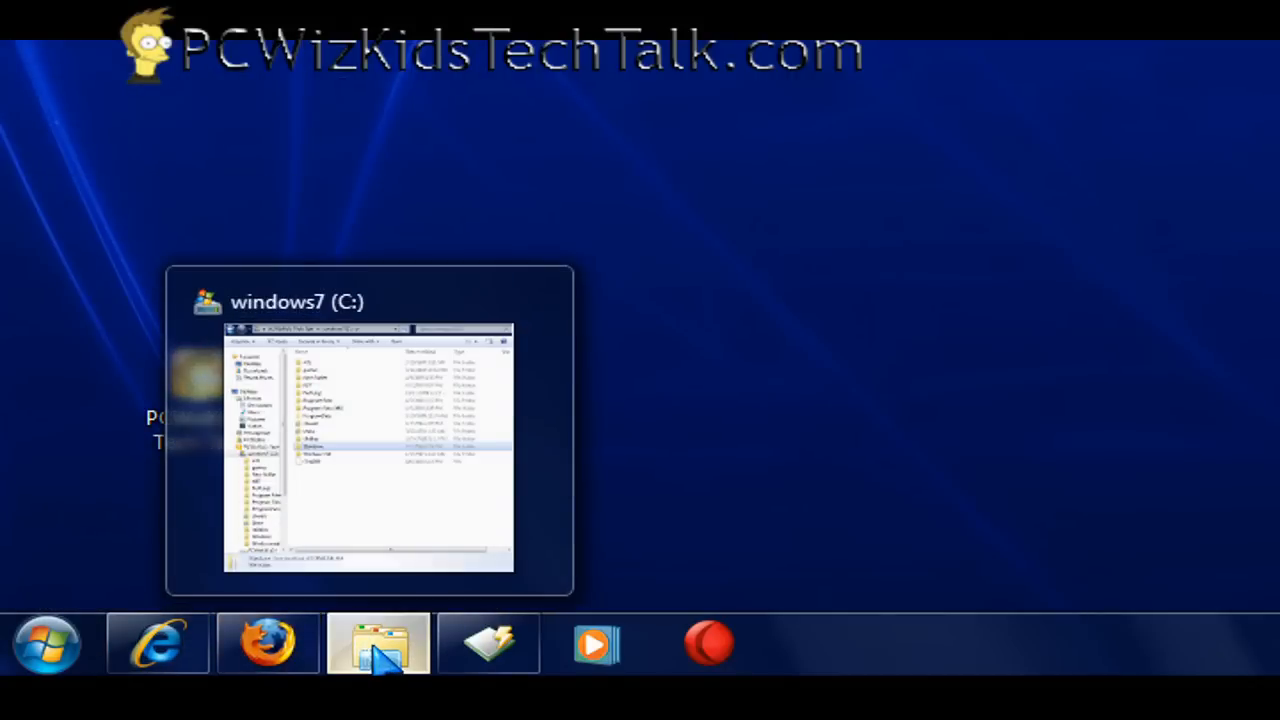
right_click(376, 642)
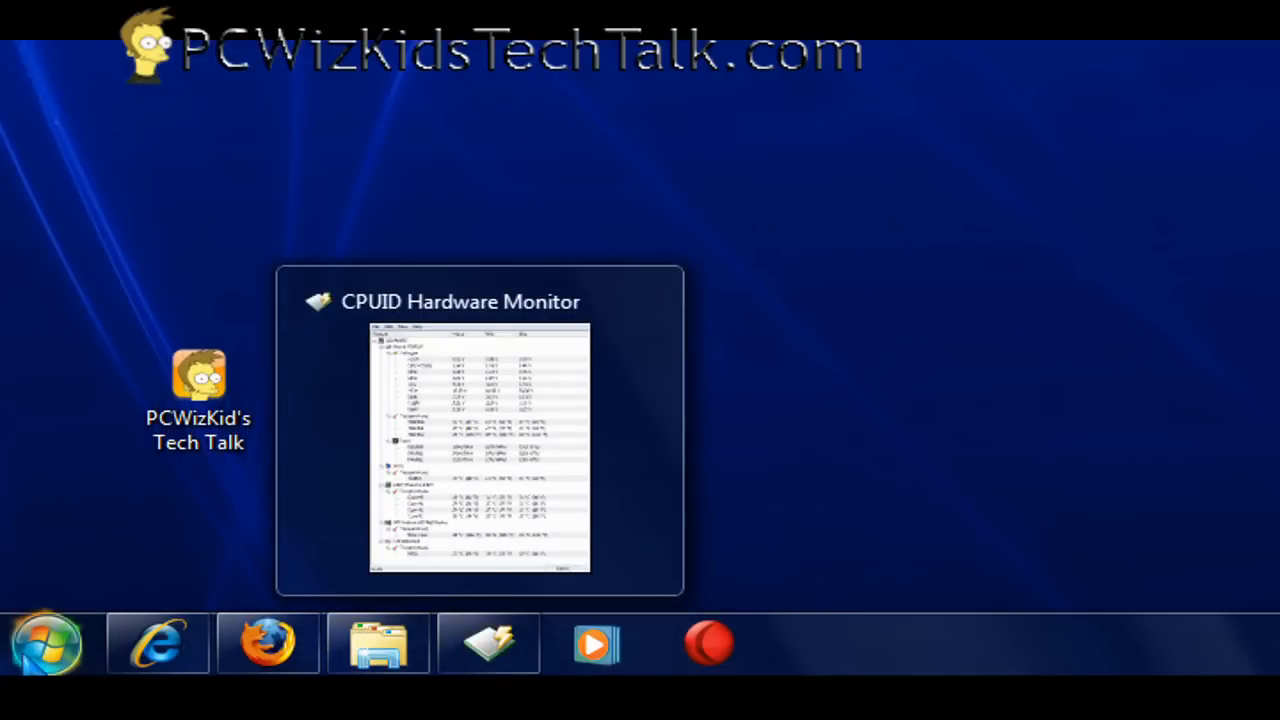
click(44, 644)
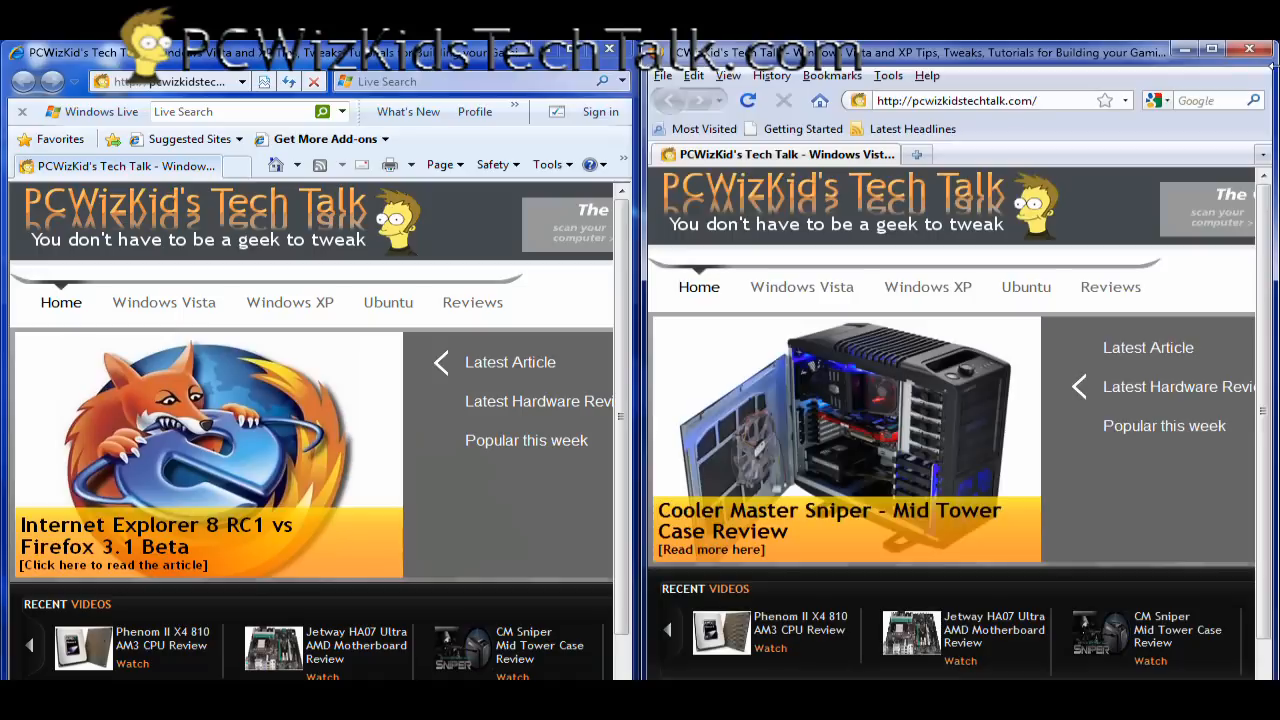
mouse_move(464, 320)
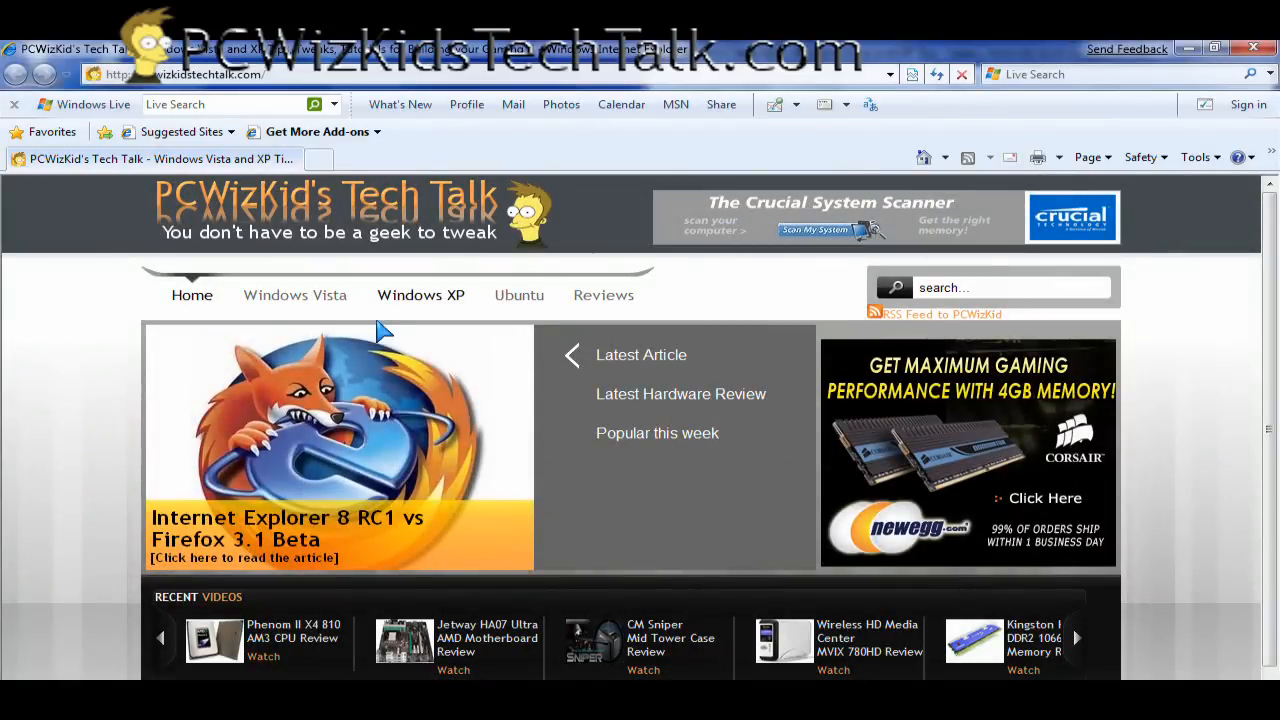
mouse_move(116, 344)
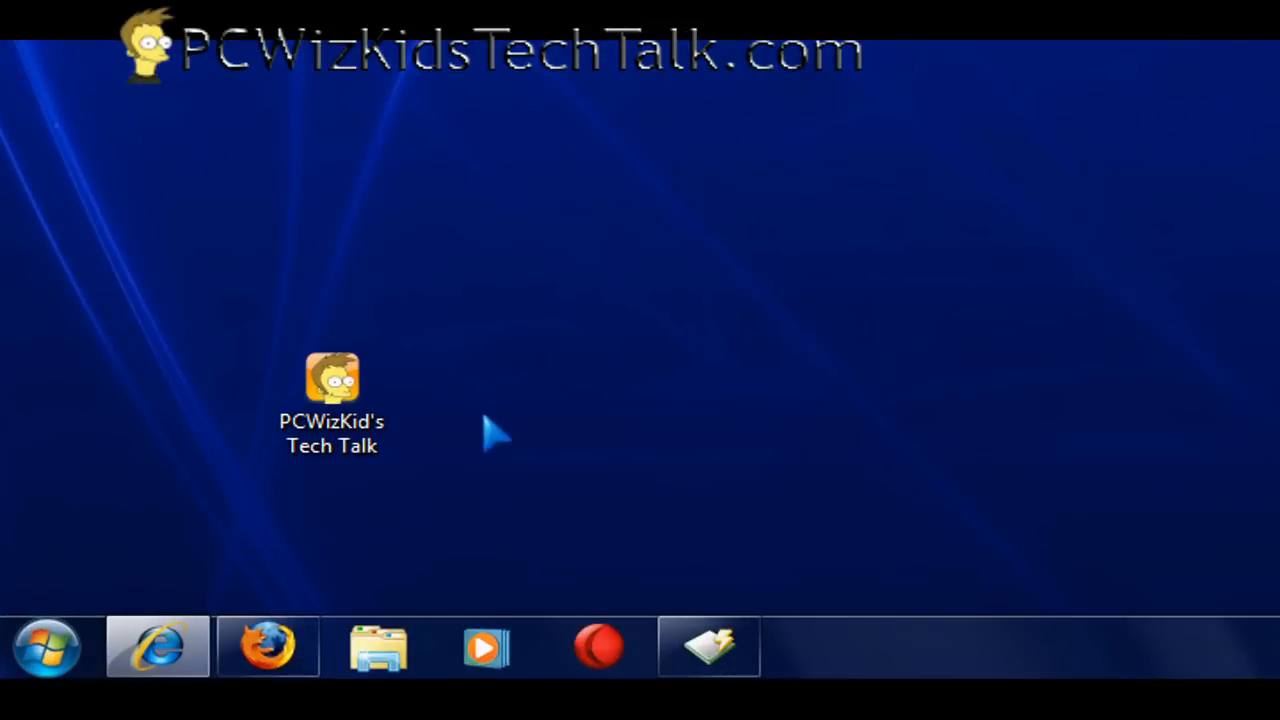
Add the CPU Meter gadget to the desktop from the gadget gallery
right_click(490, 430)
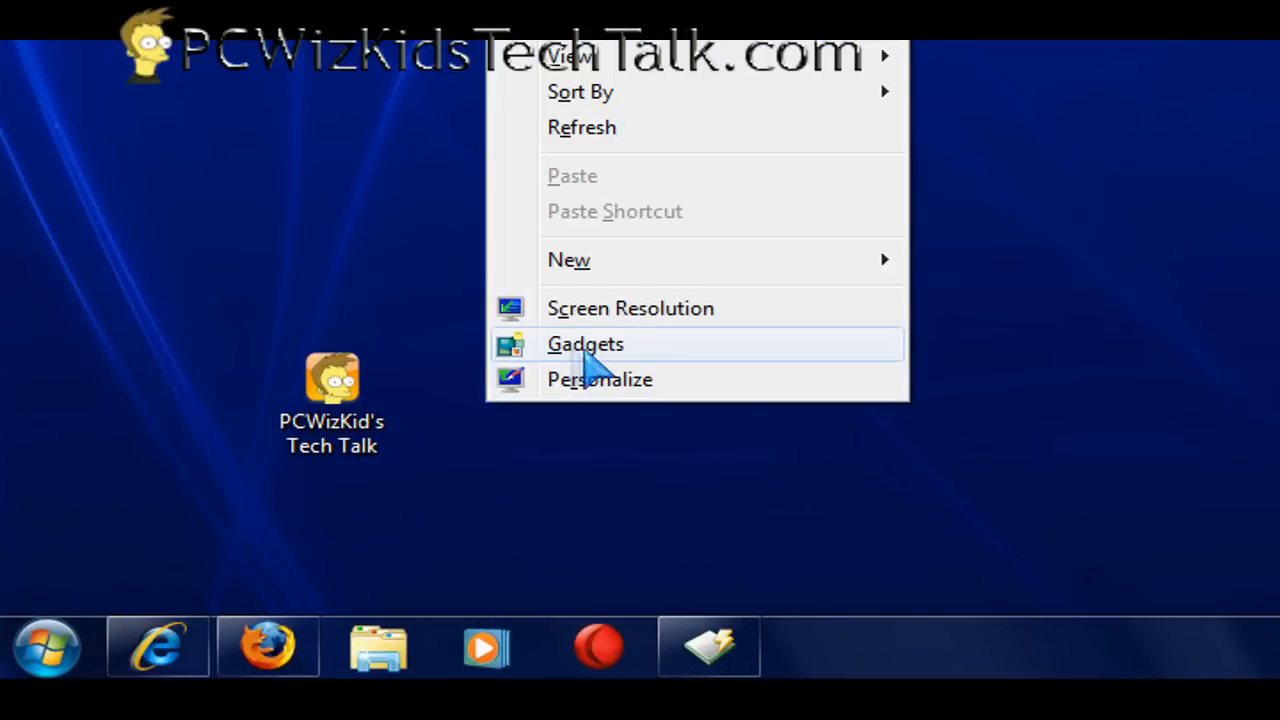
click(584, 344)
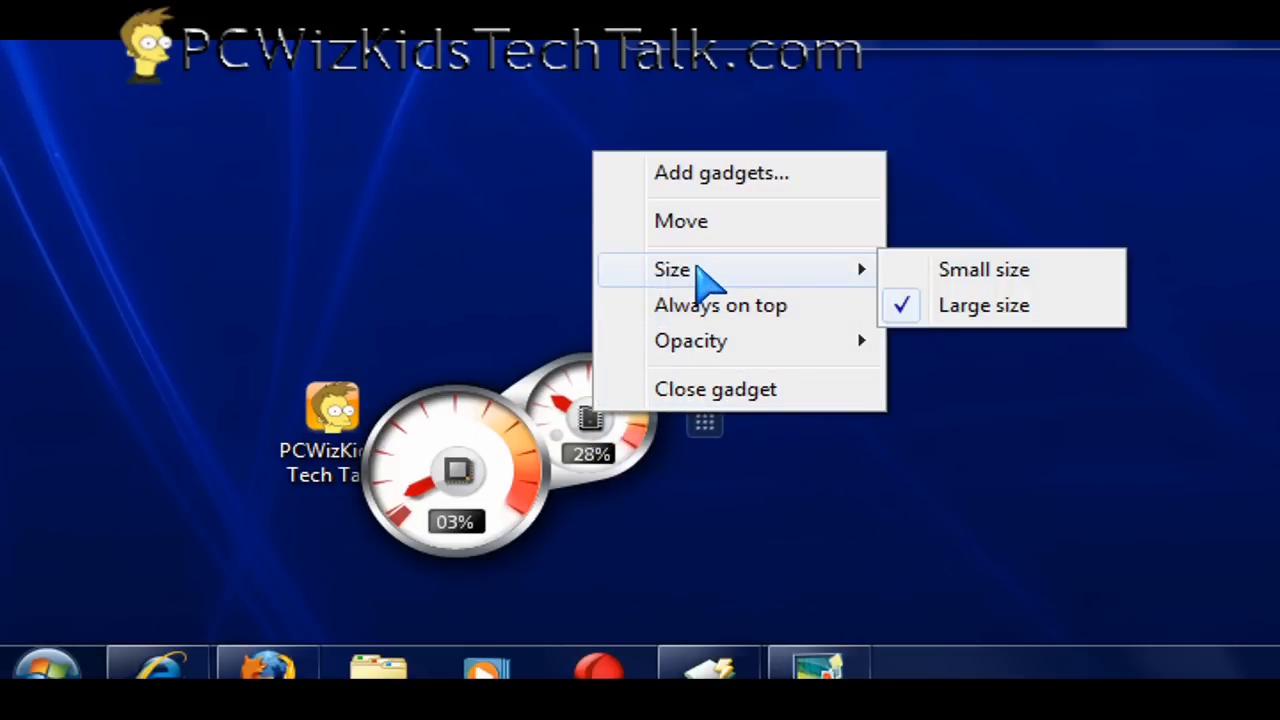
mouse_move(720, 400)
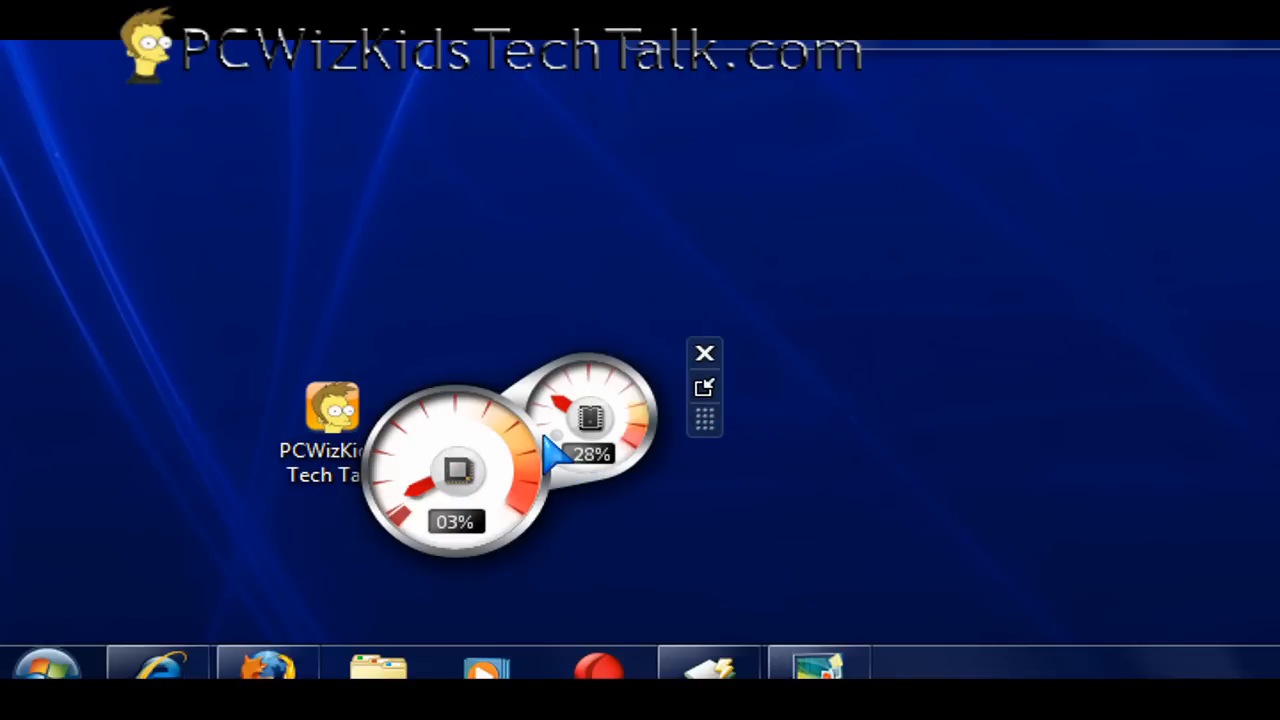
click(704, 418)
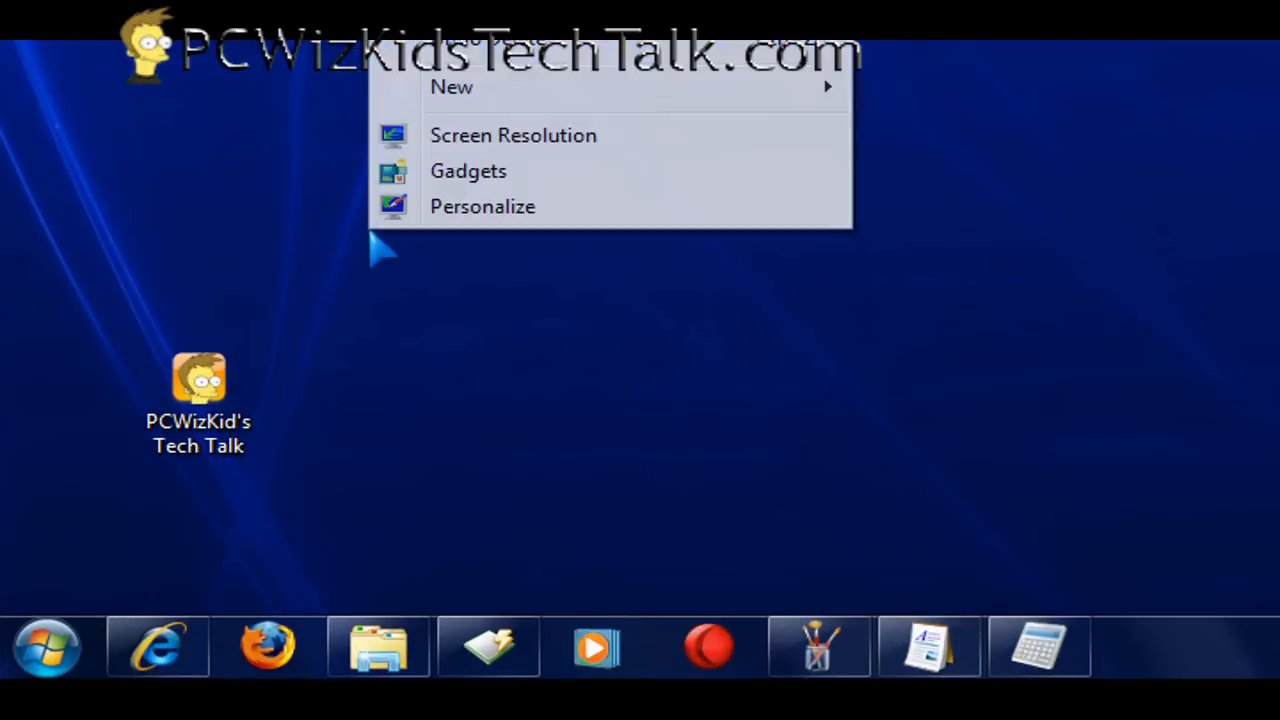
click(482, 206)
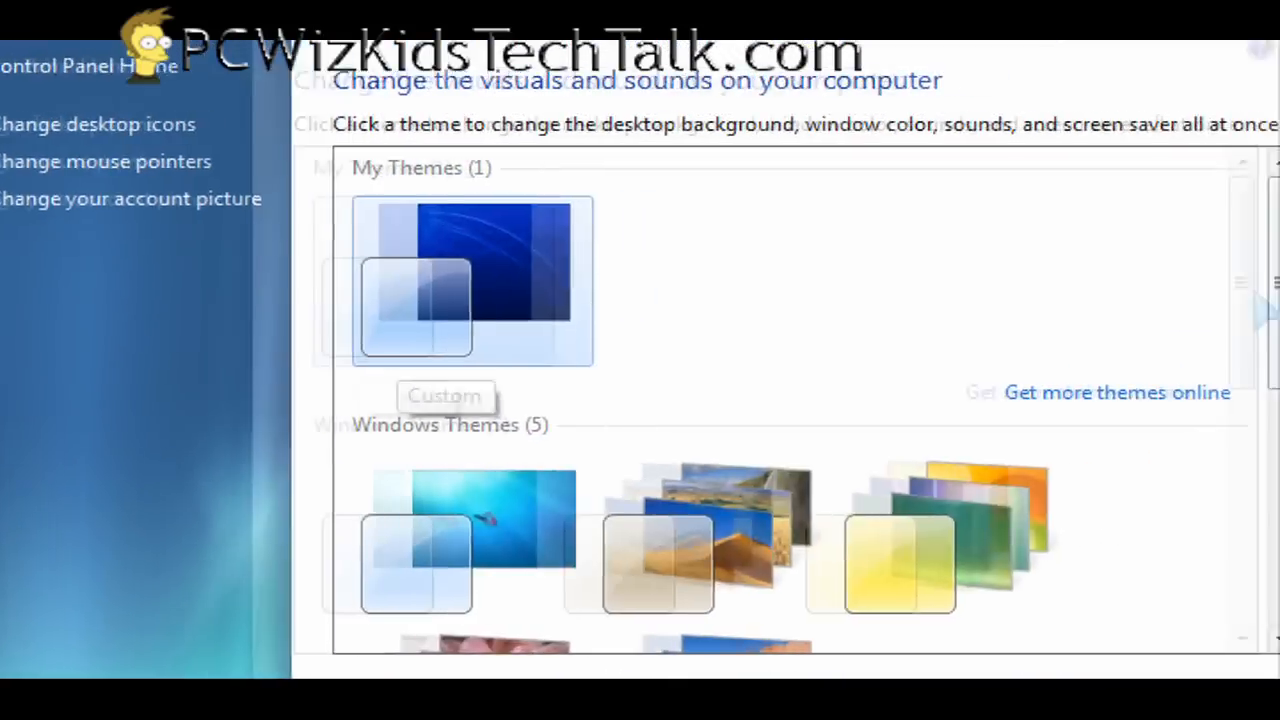
scroll(down, 3)
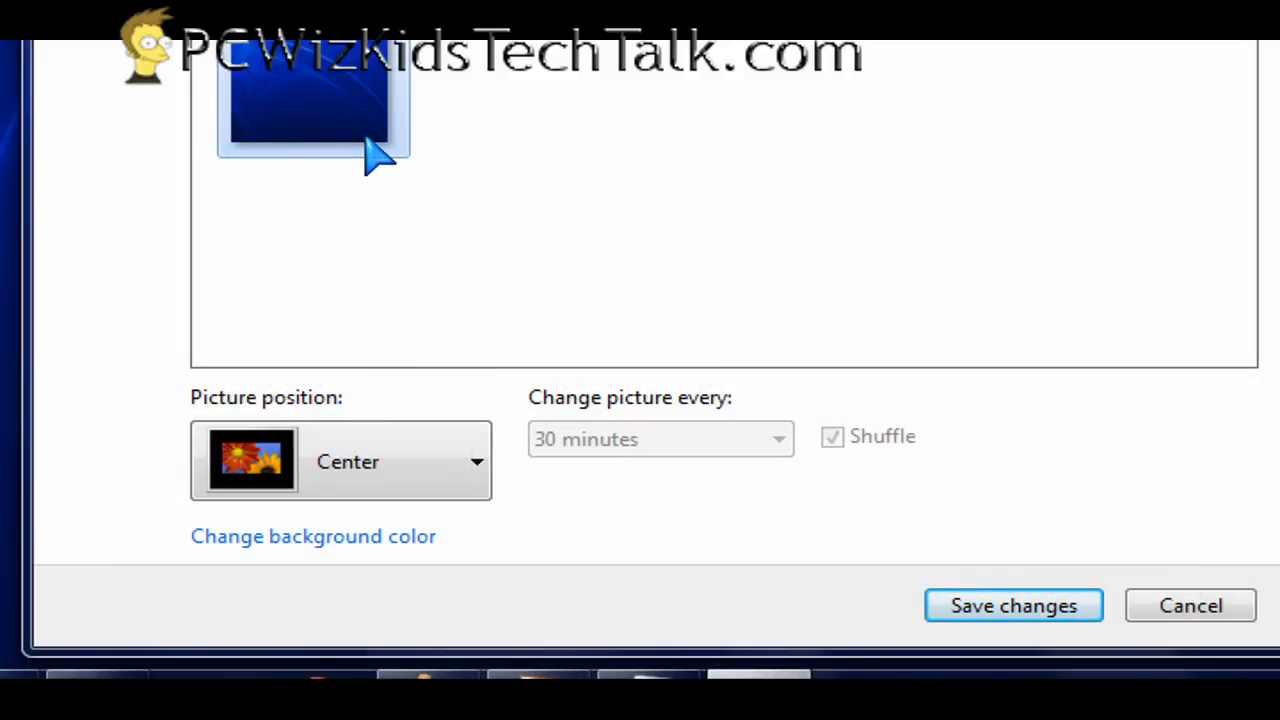
mouse_move(384, 150)
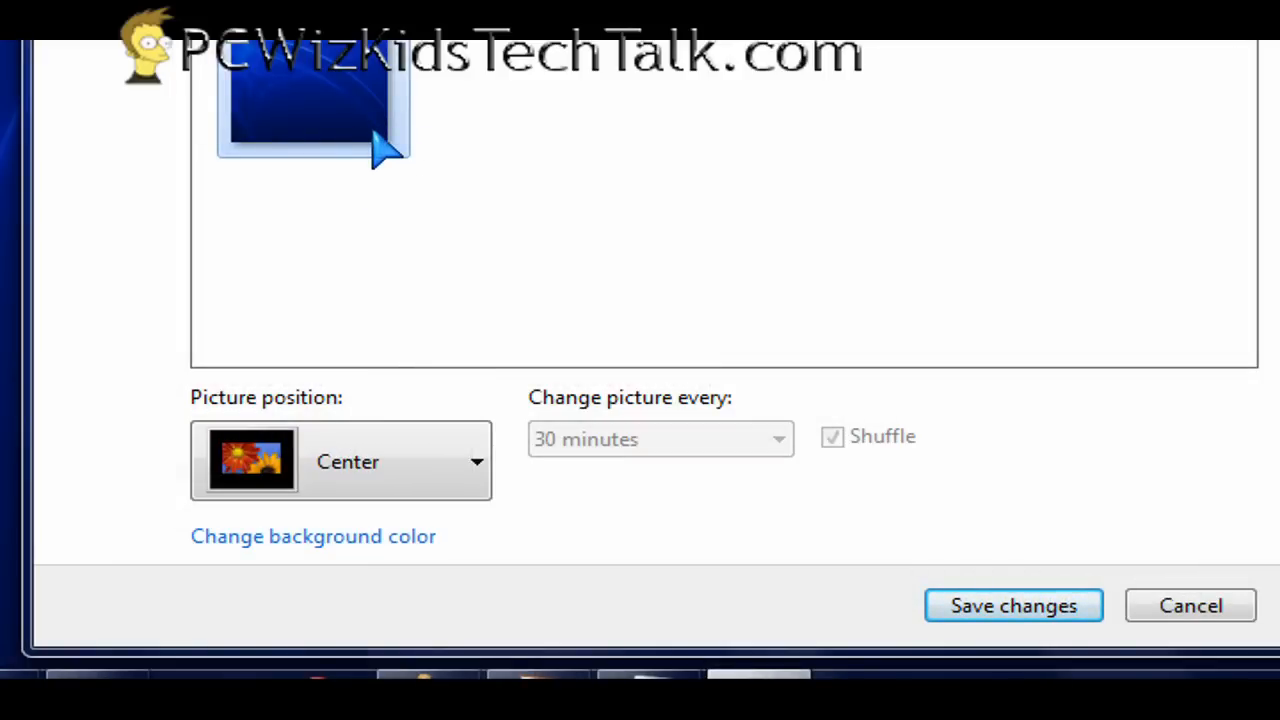
click(476, 460)
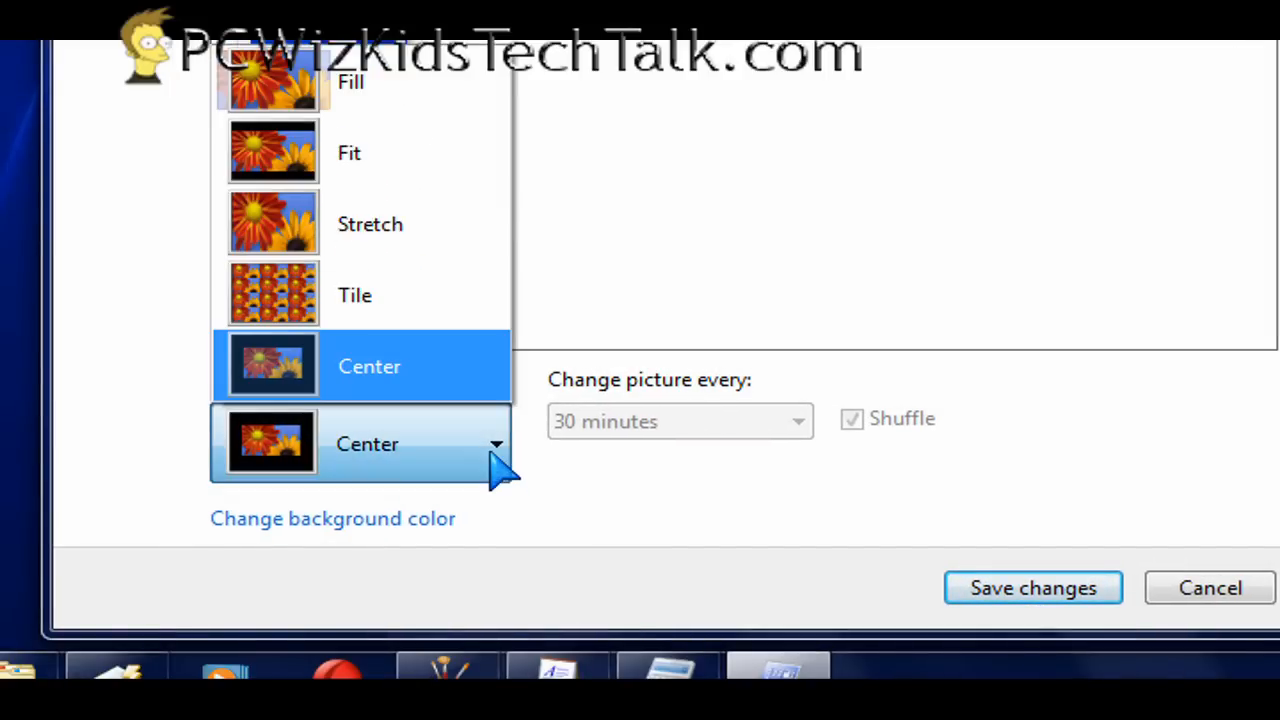
click(368, 366)
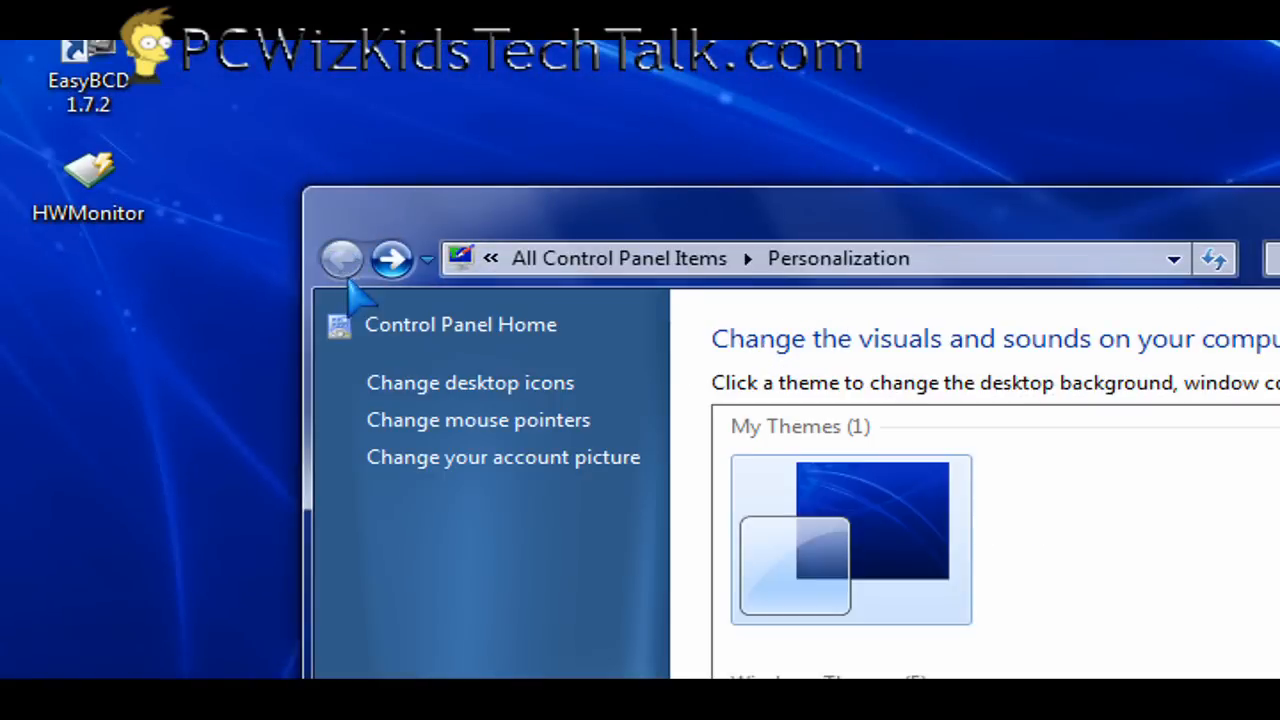
Apply the Windows 7 theme from the Windows Themes list
scroll(down, 3)
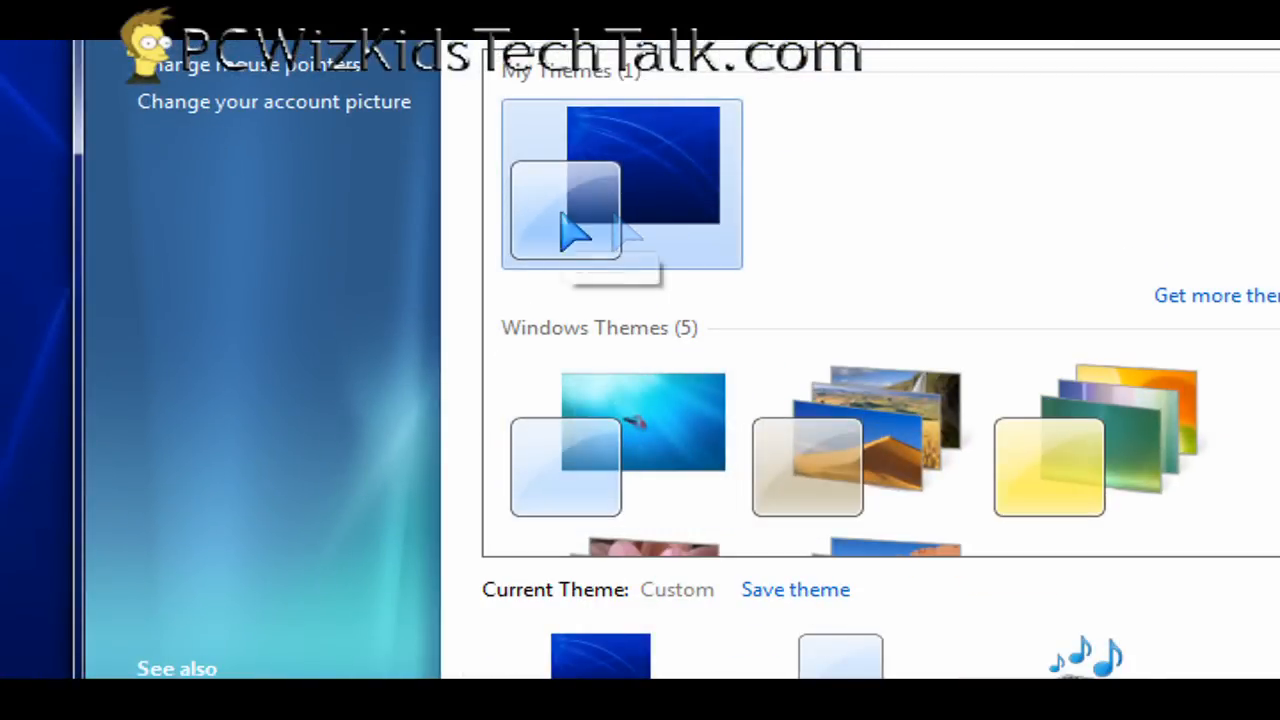
click(620, 440)
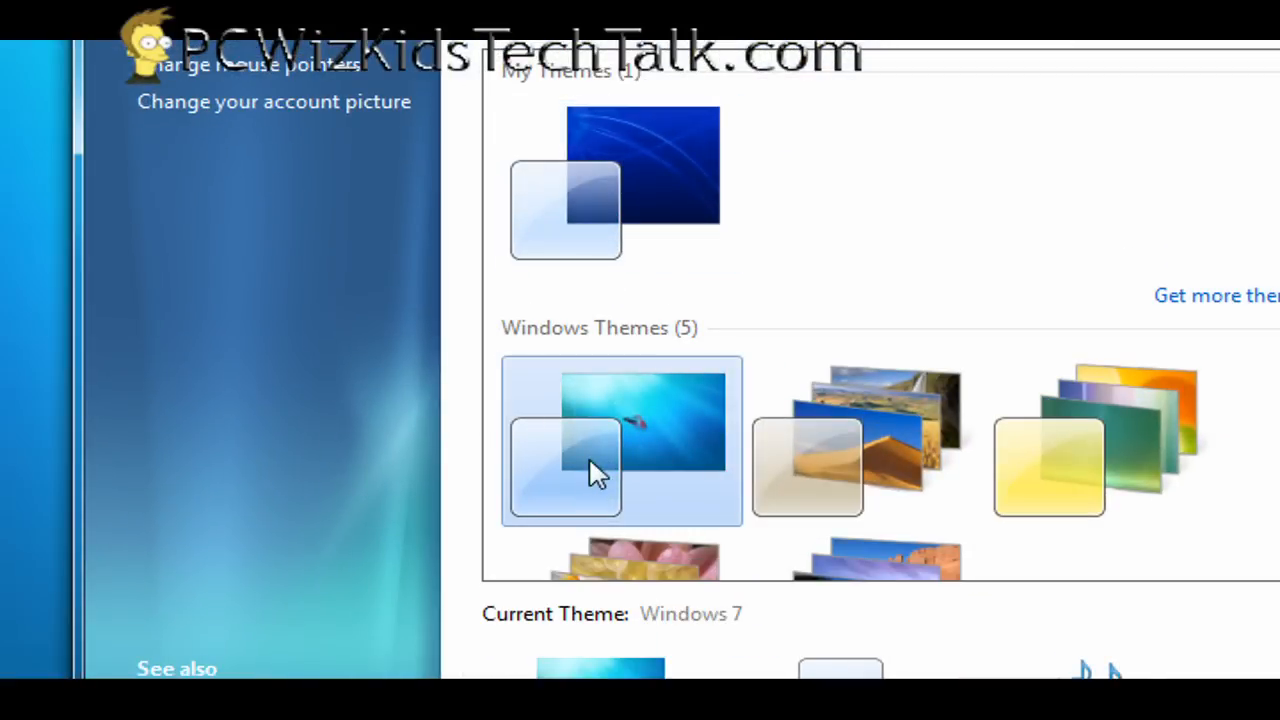
scroll(down, 3)
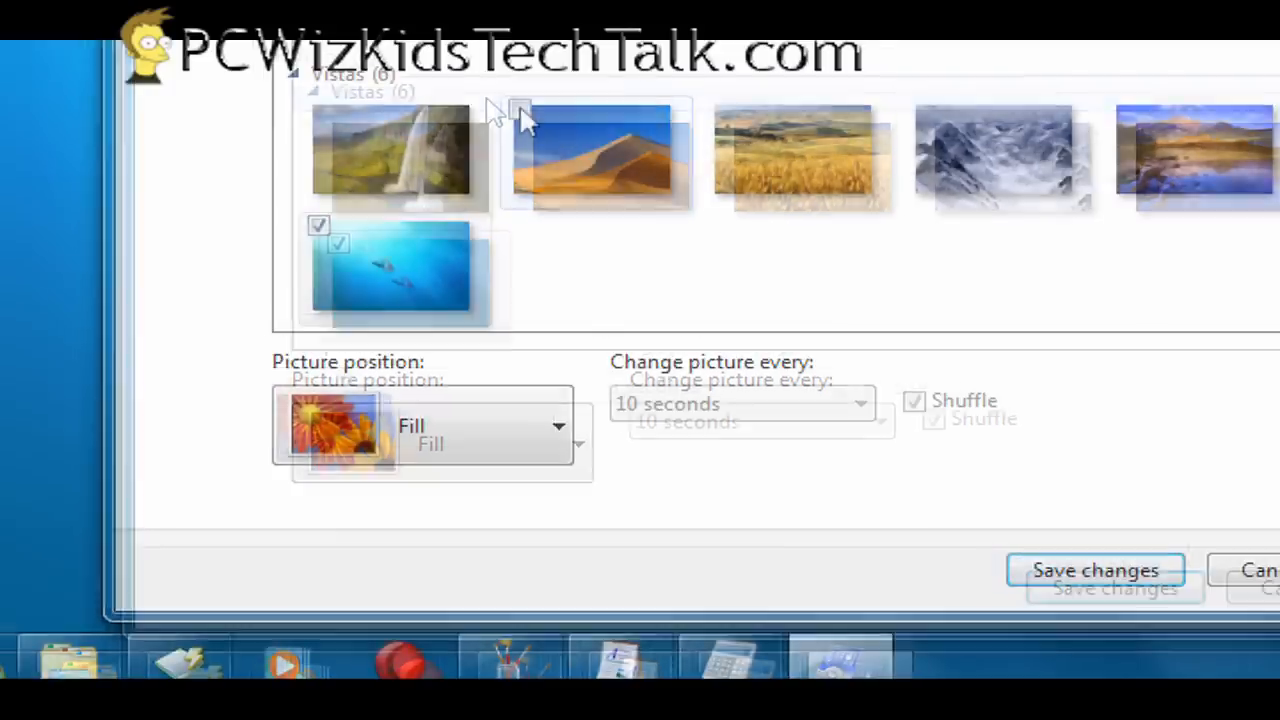
scroll(down, 3)
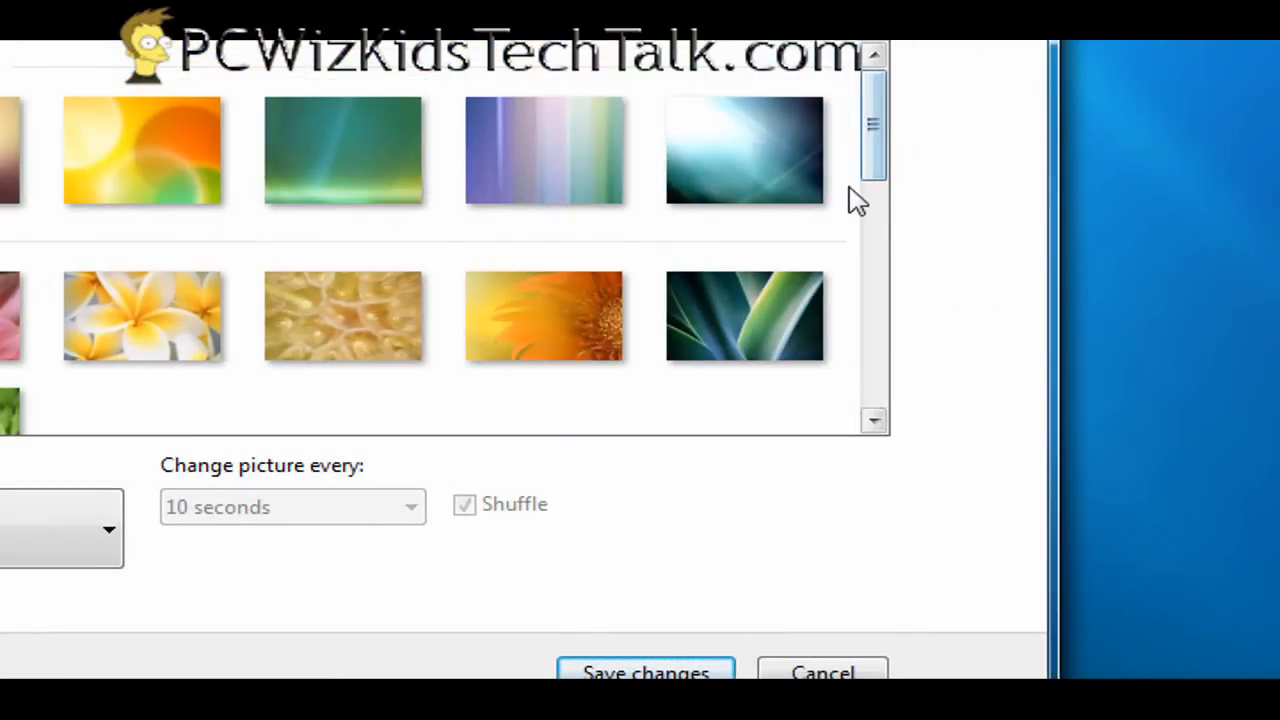
Browse the Desktop Background wallpaper thumbnails and return to Personalization
click(344, 150)
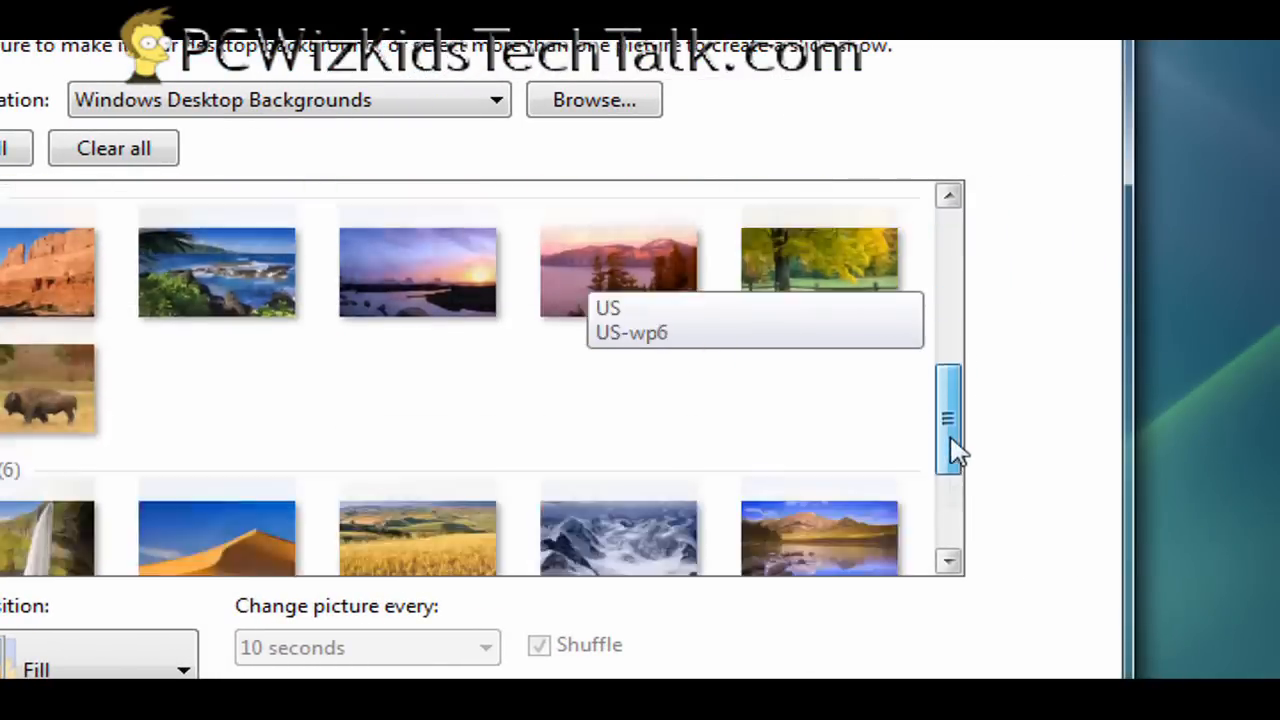
scroll(down, 3)
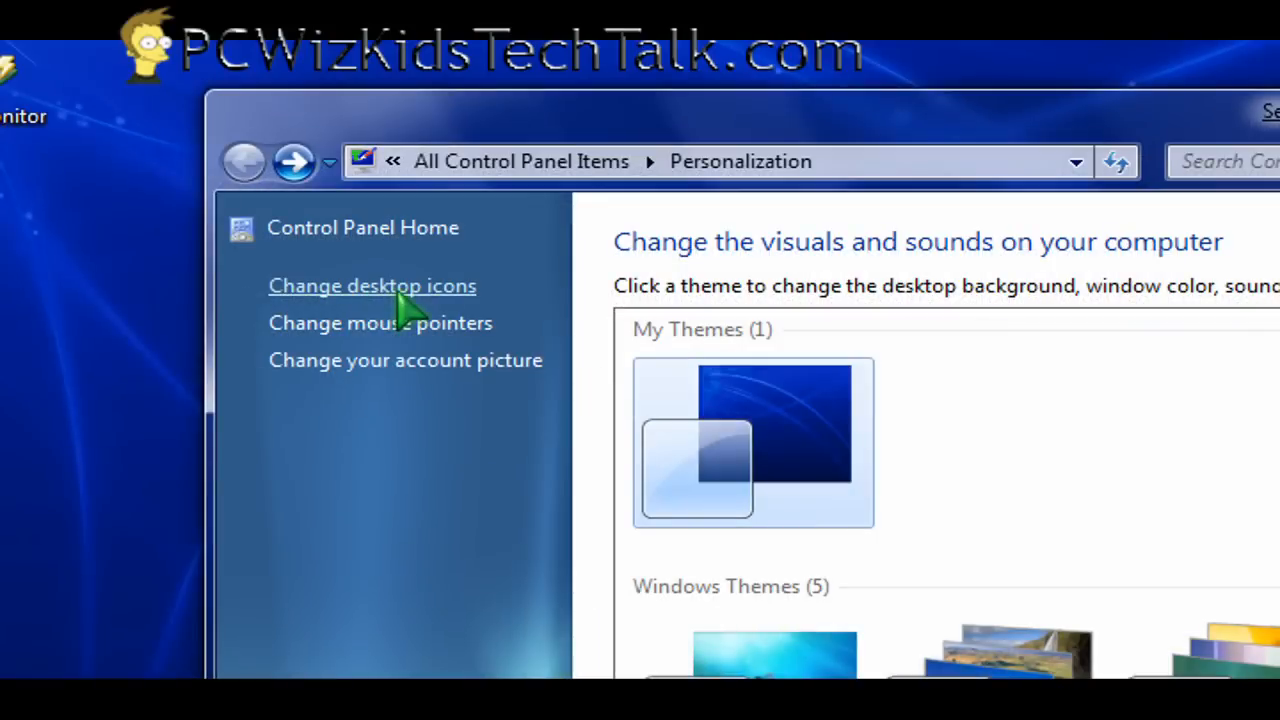
click(372, 284)
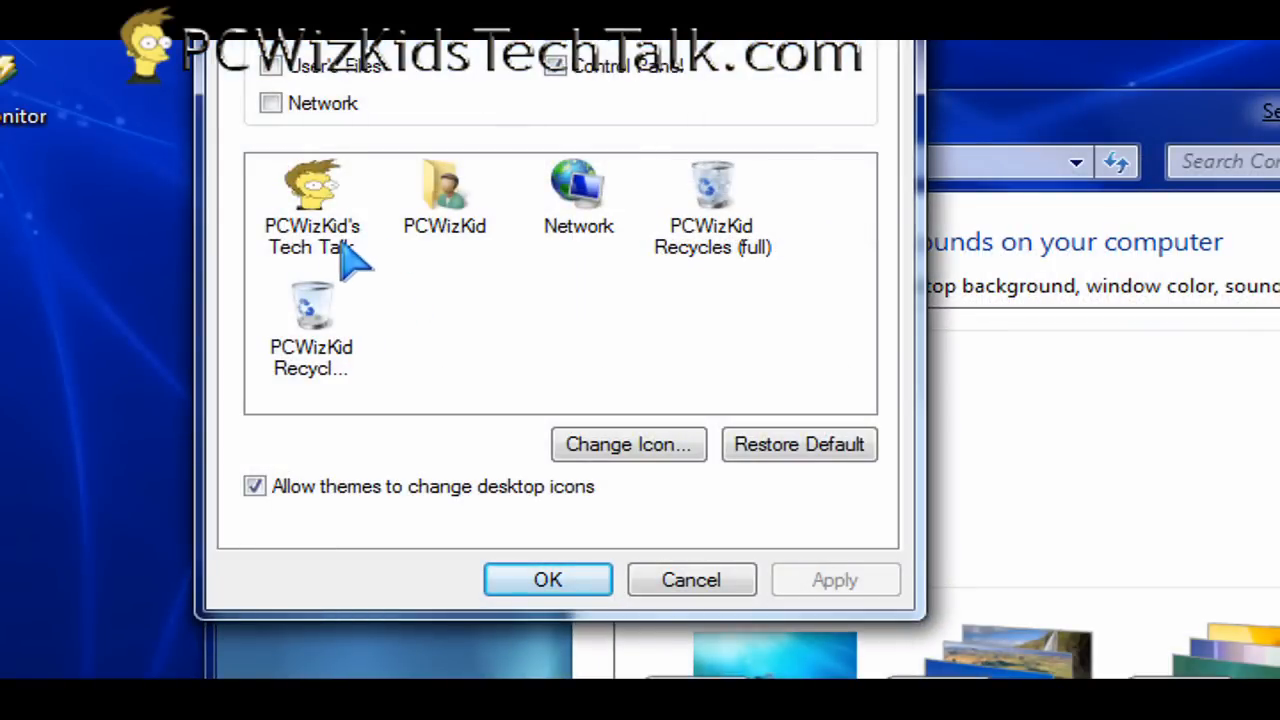
mouse_move(368, 264)
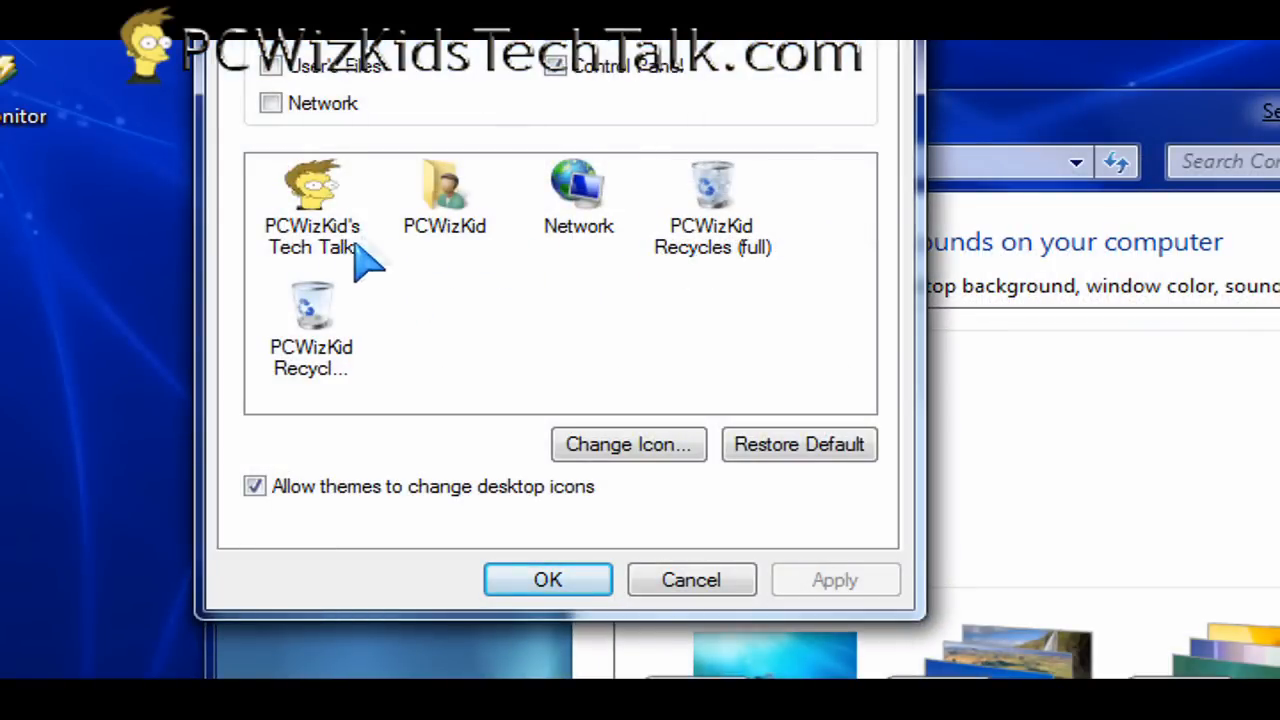
mouse_move(558, 230)
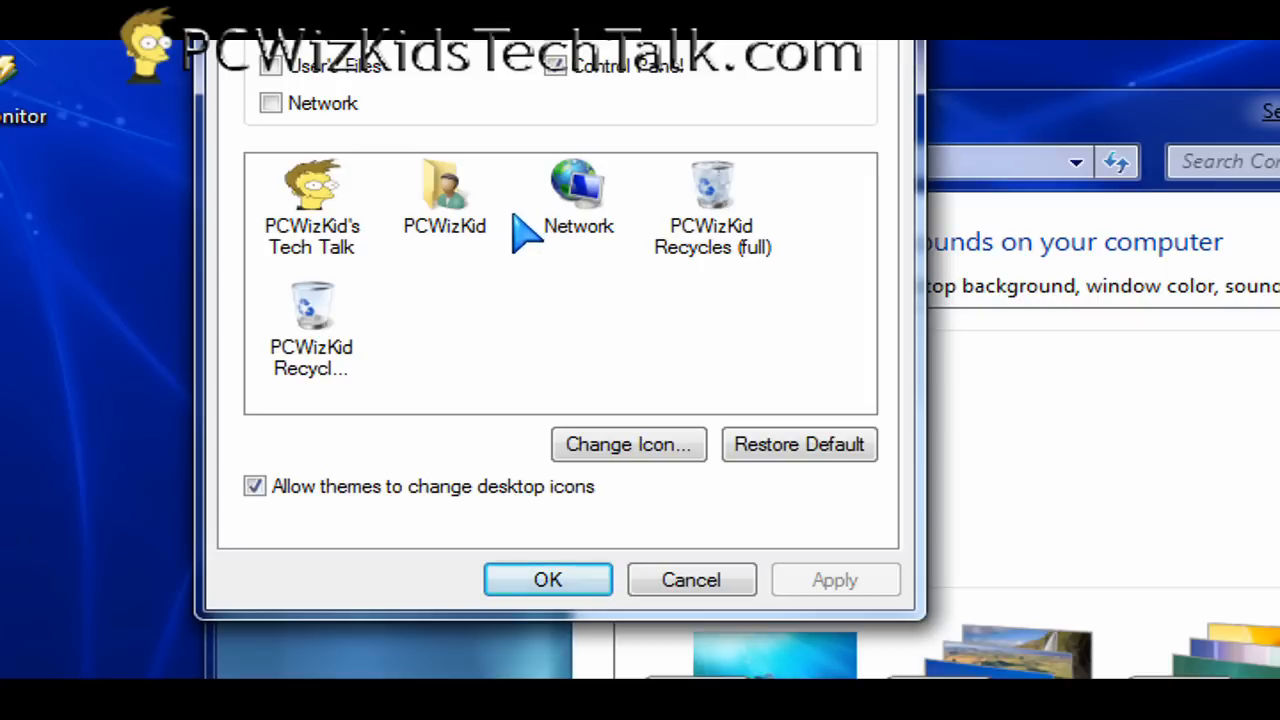
click(548, 580)
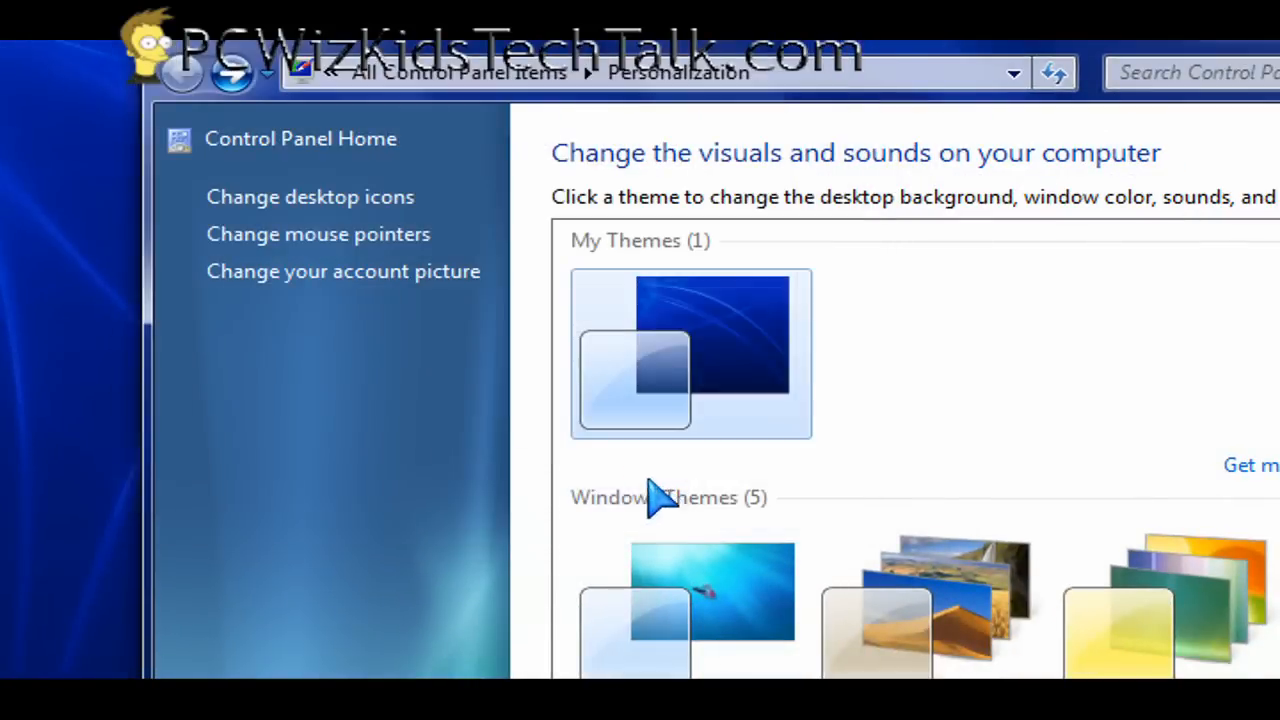
click(318, 232)
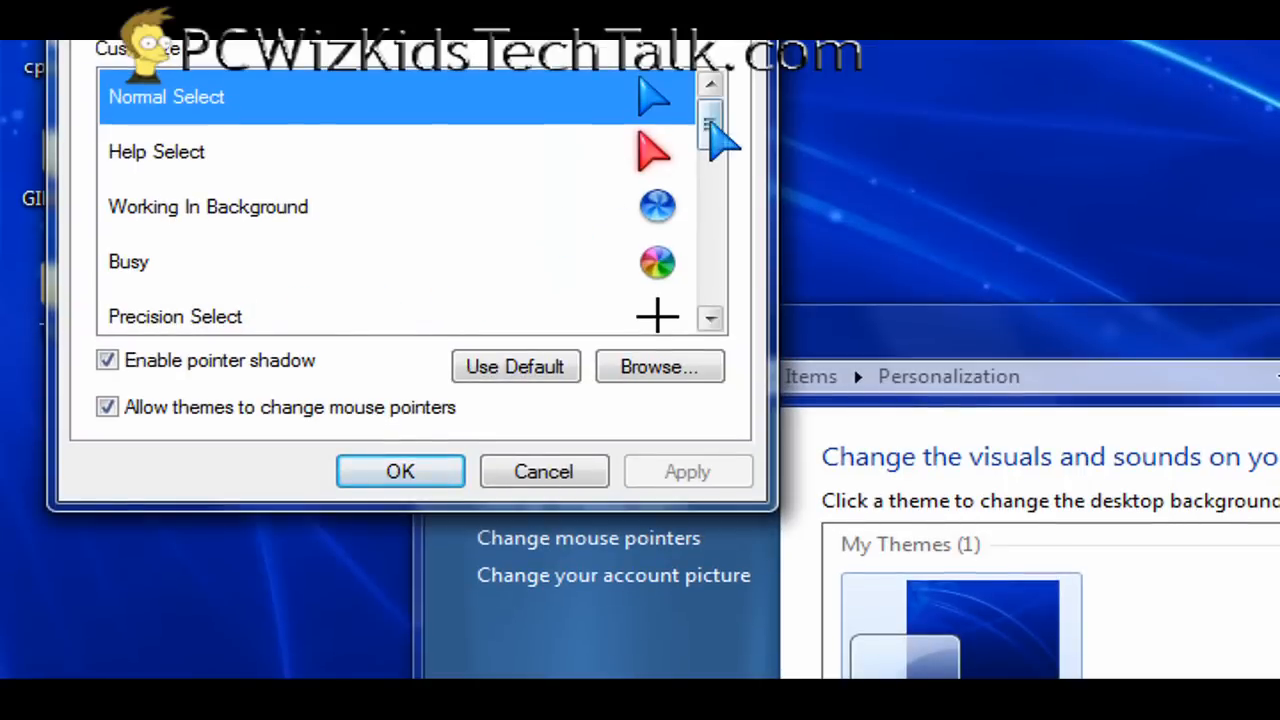
mouse_move(584, 304)
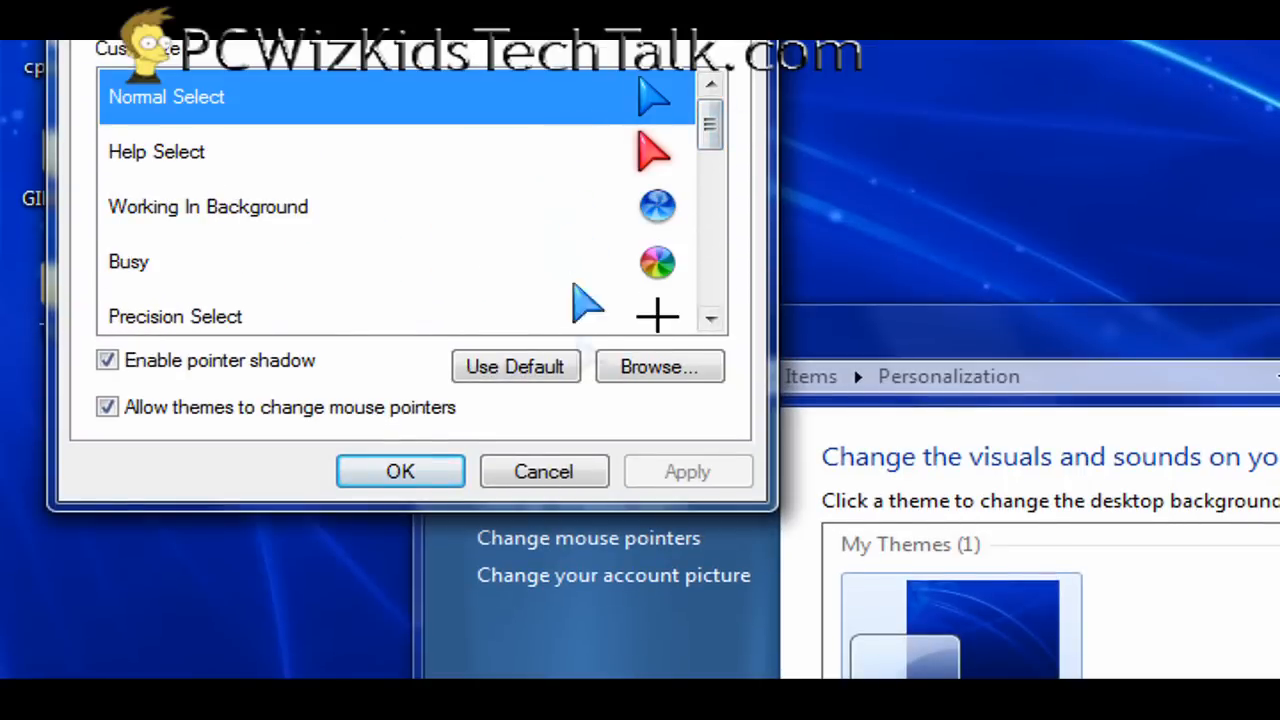
click(400, 472)
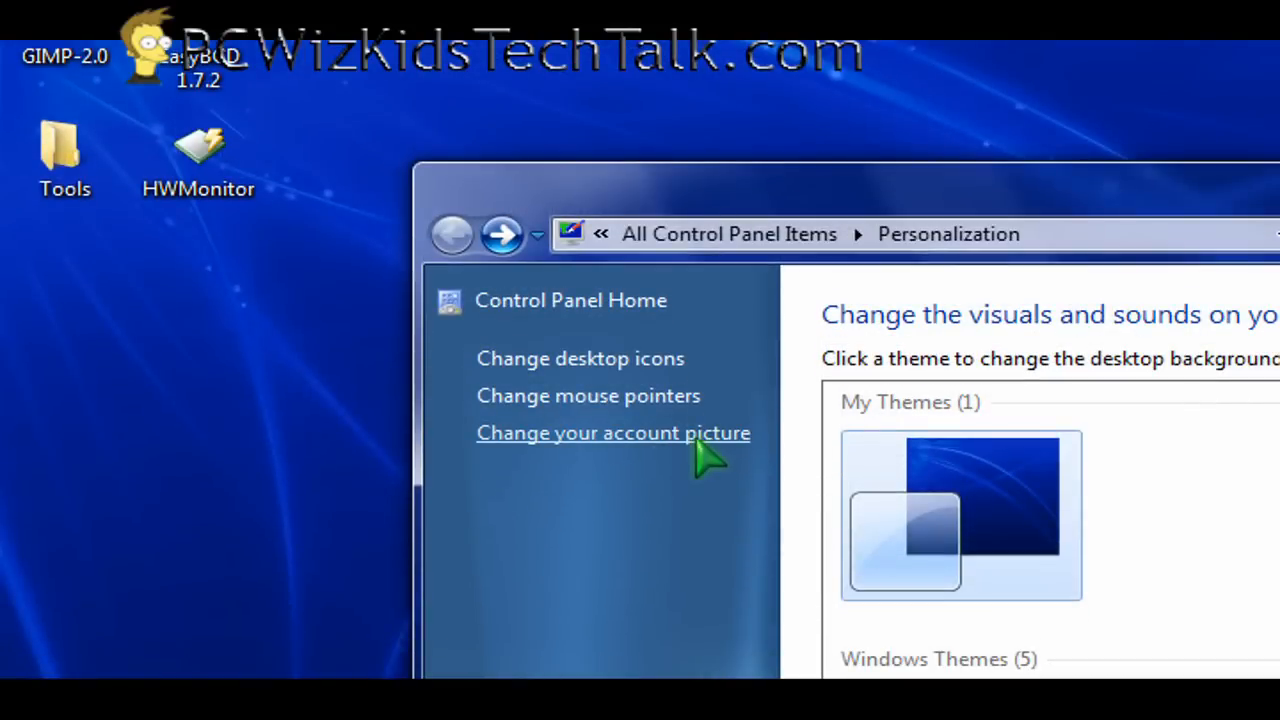
click(612, 432)
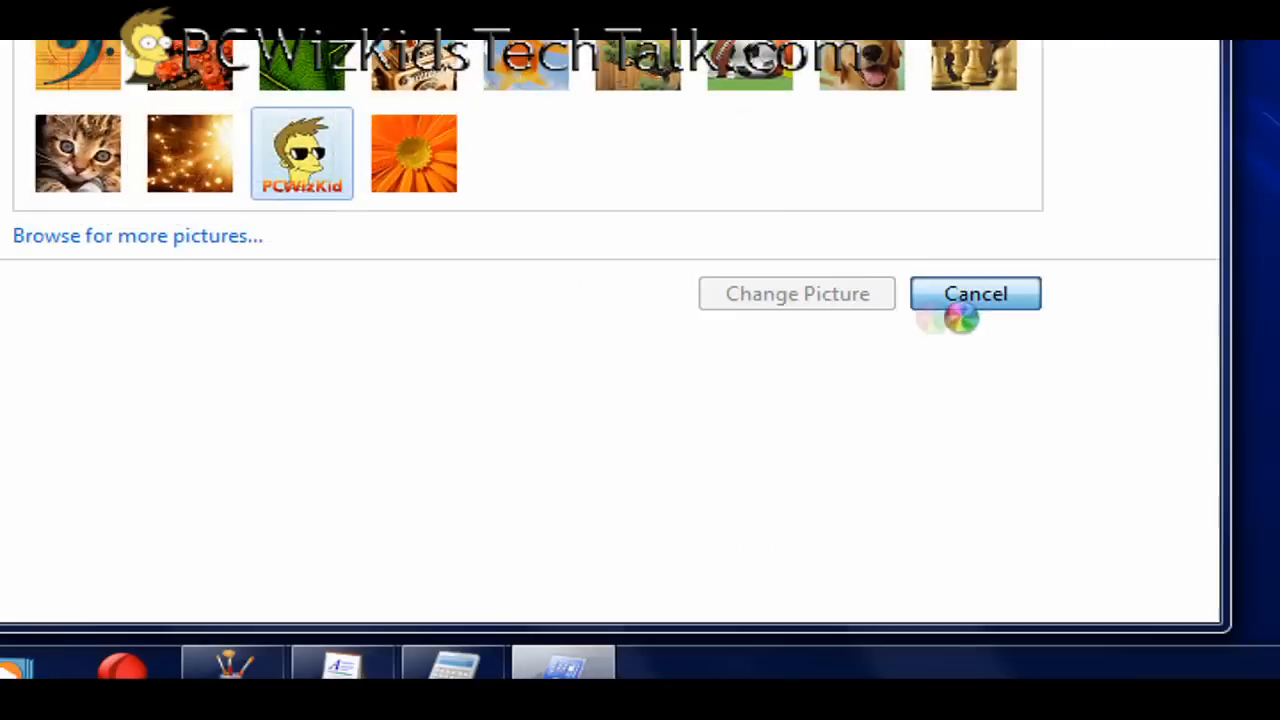
click(974, 292)
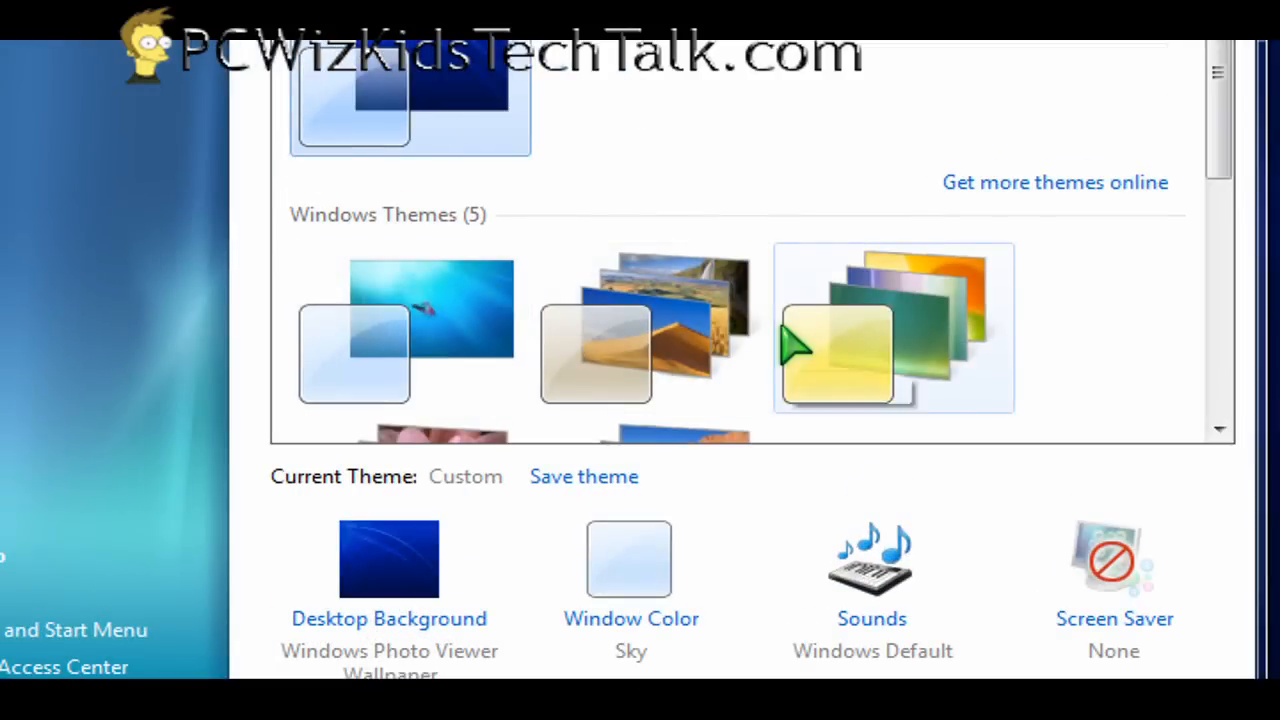